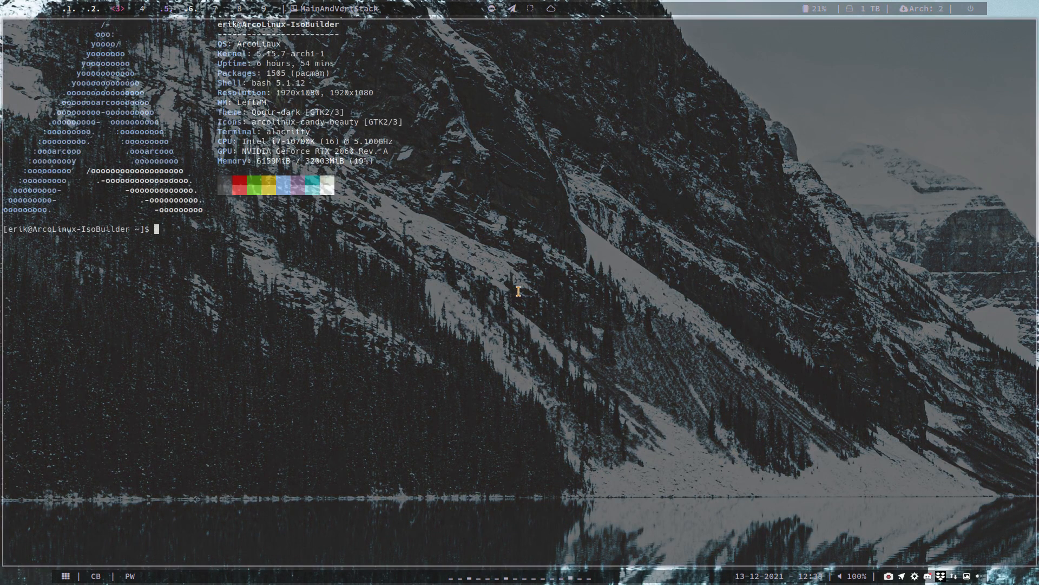
Step: Run the 'update' alias with the sudo password; pacman reports nothing to upgrade
{"action": "type", "text": "update"}
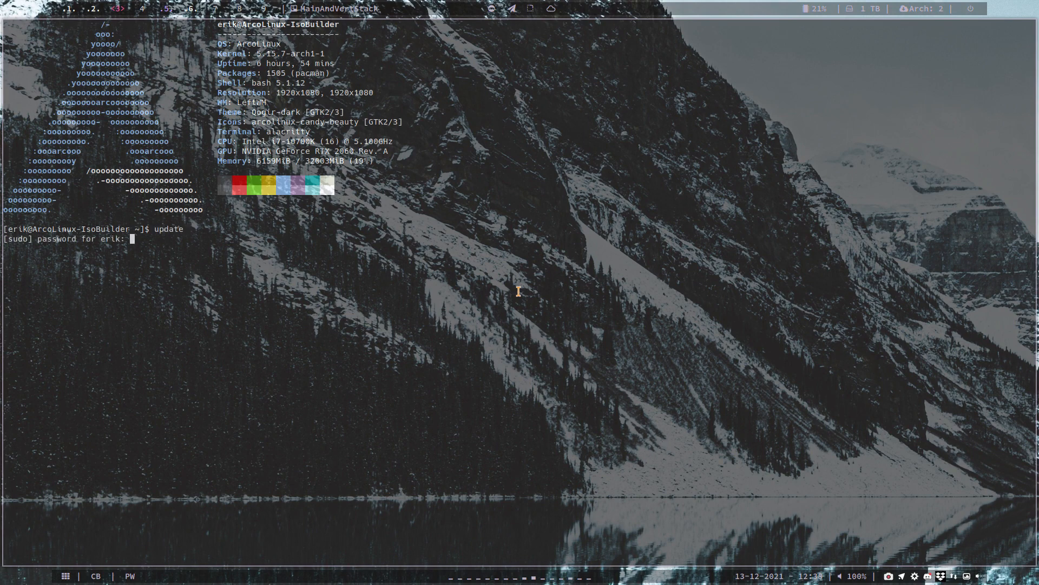
{"action": "key", "text": "Return"}
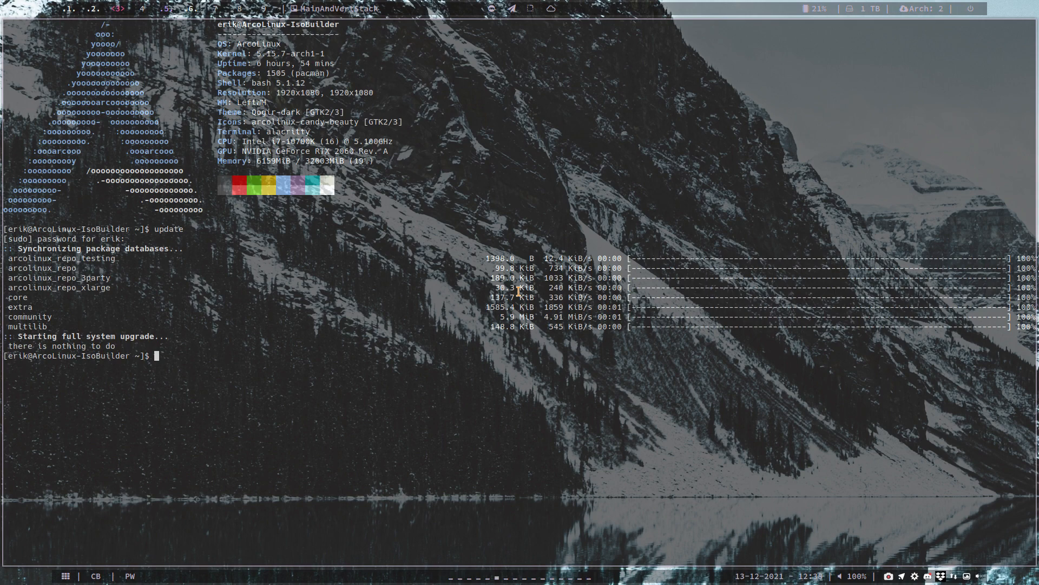
{"action": "type", "text": "r"}
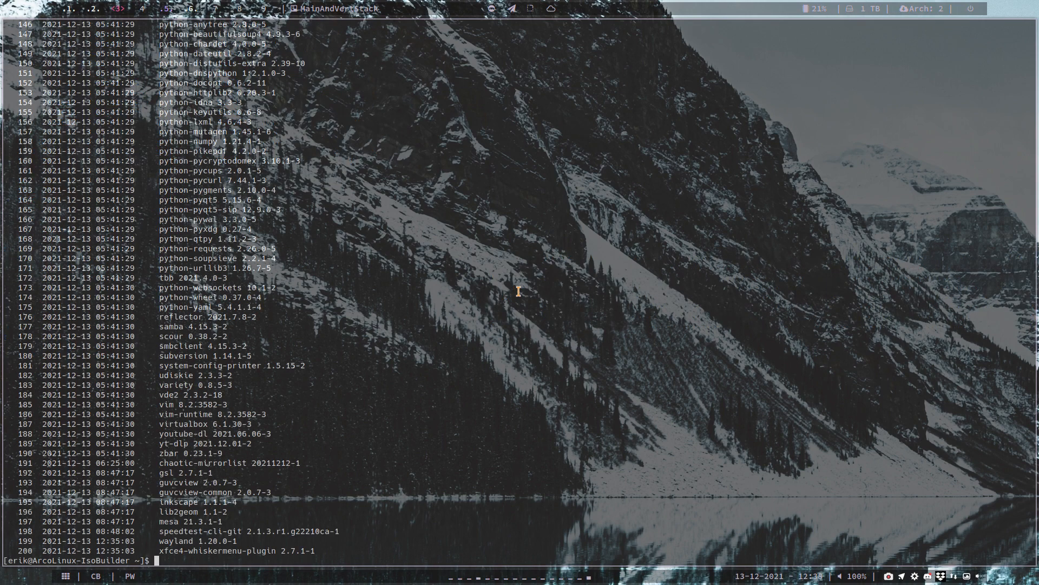
{"action": "mouse_move", "coordinate": [300, 346]}
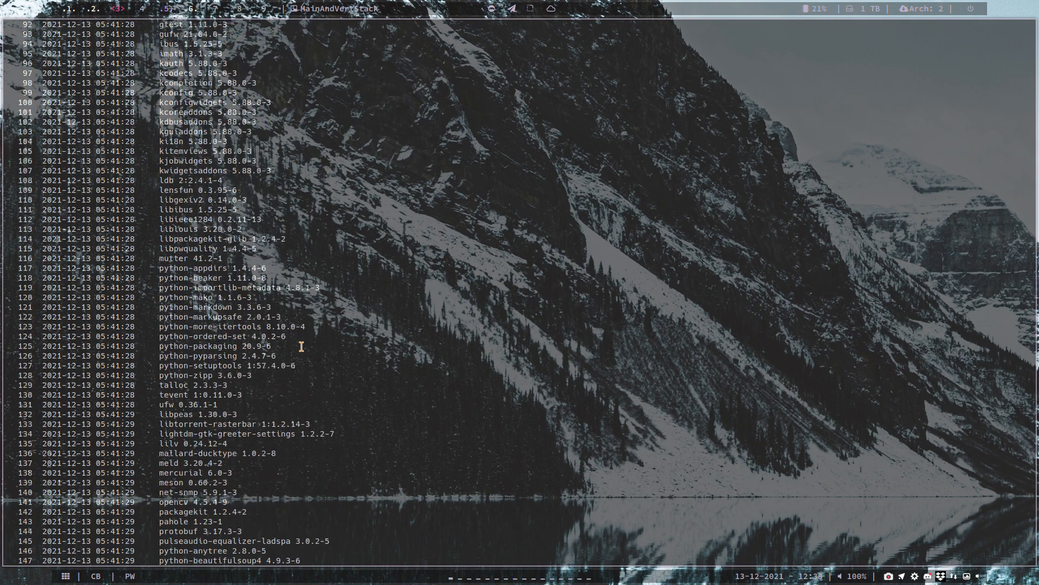
Step: Scroll back through the dated list of recently installed packages
{"action": "scroll", "scroll_direction": "down", "scroll_amount": 3}
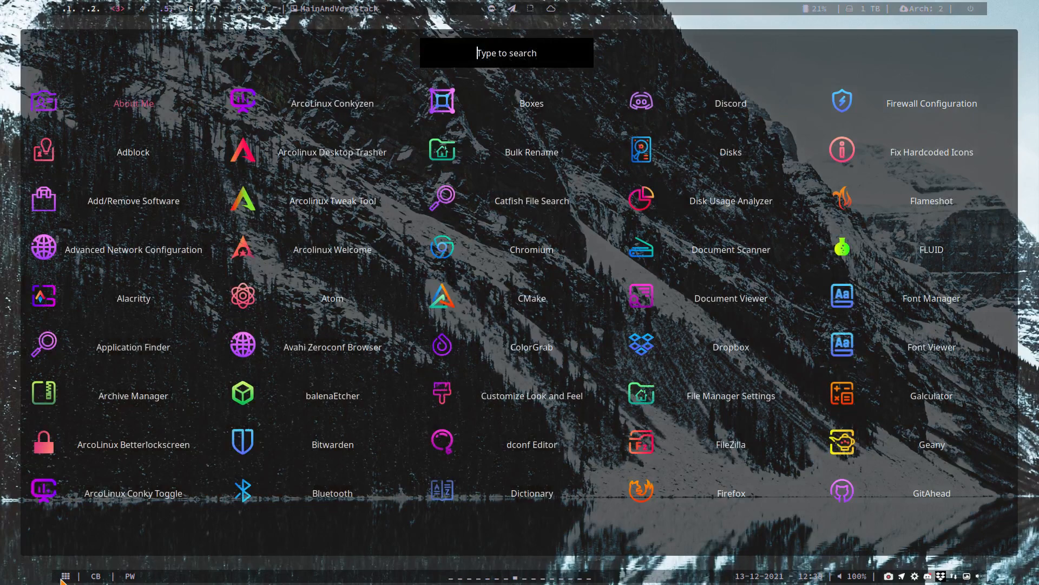
Step: Search the launcher for 'mint' and start USB Image Writer
{"action": "type", "text": "mint"}
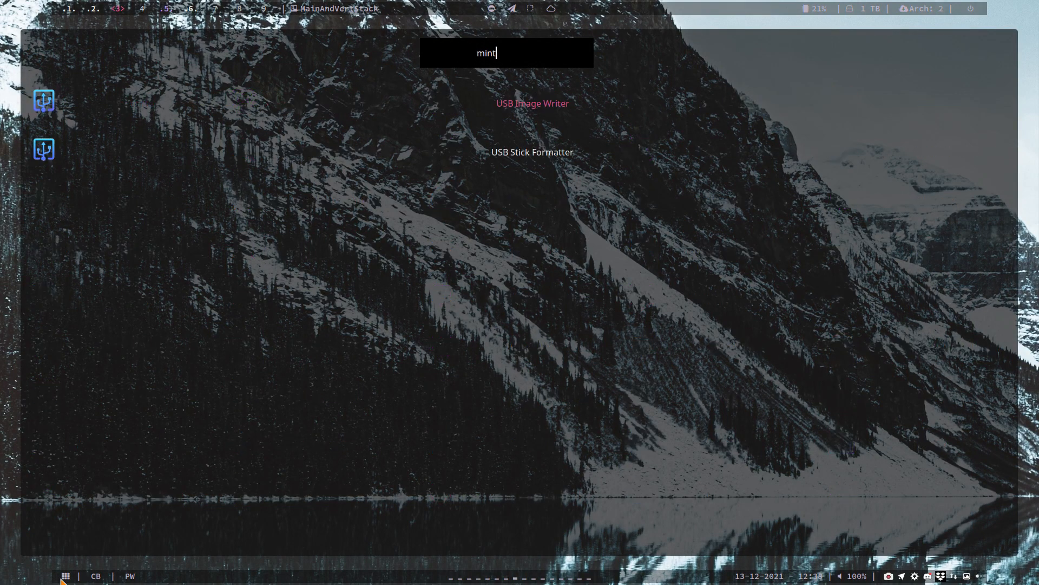
{"action": "left_click", "coordinate": [532, 104]}
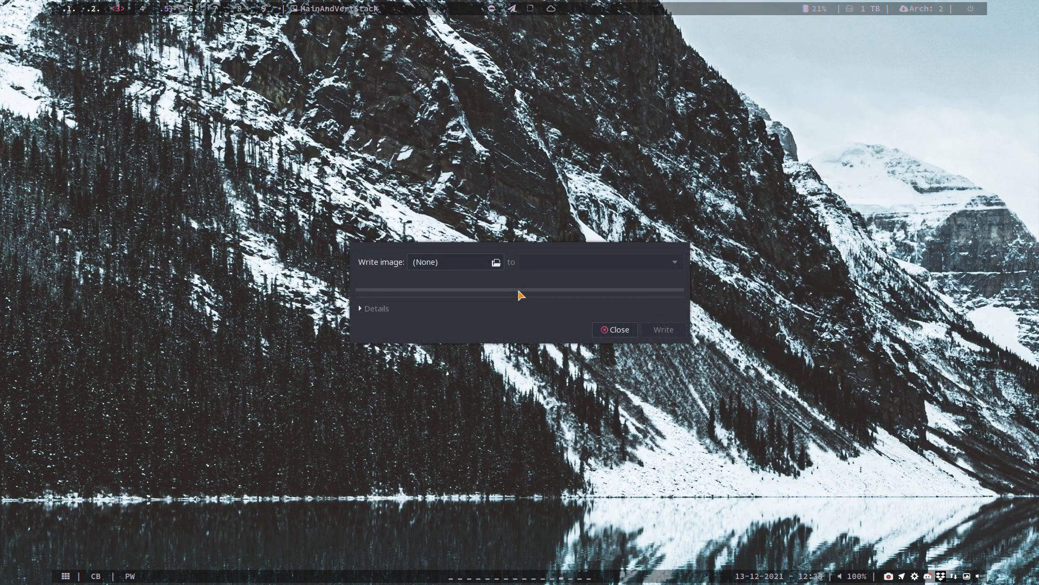
Step: Choose the 1.7 GB arcolinuxd ISO from the SHARED-CORETEAM folder as the image
{"action": "left_click", "coordinate": [453, 262]}
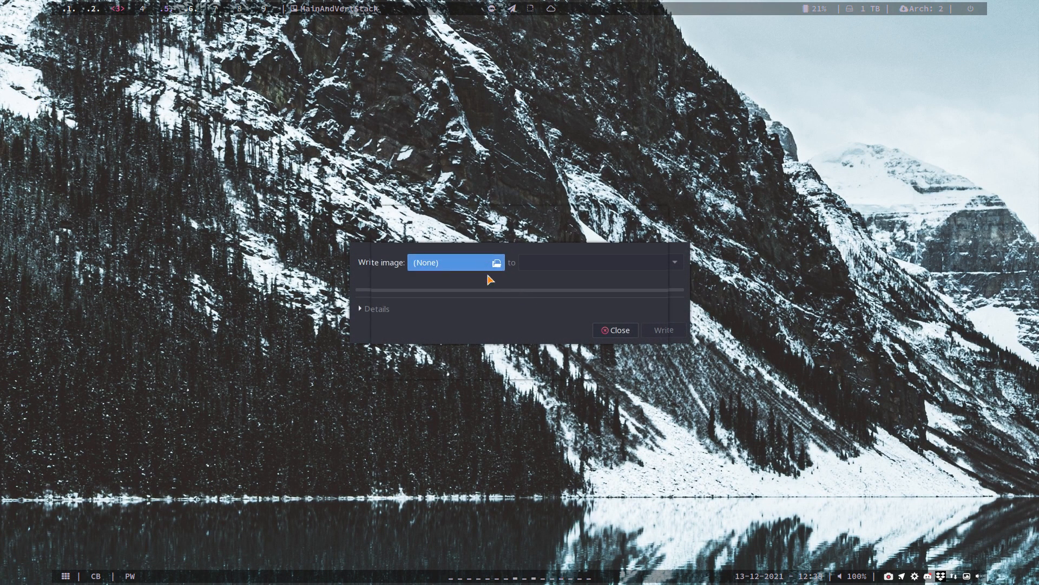
{"action": "mouse_move", "coordinate": [497, 212]}
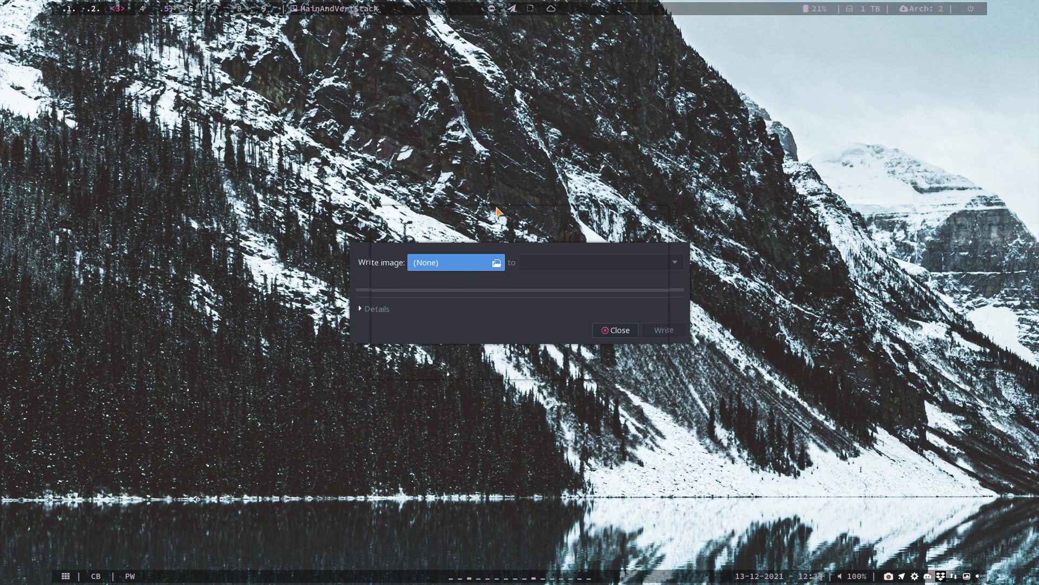
{"action": "left_click", "coordinate": [496, 262]}
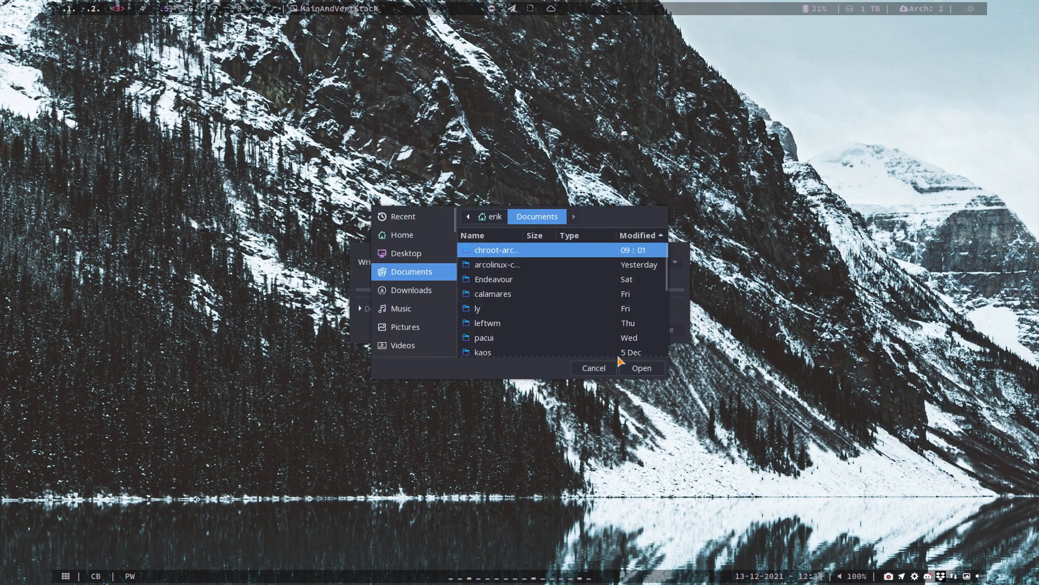
{"action": "mouse_move", "coordinate": [429, 312]}
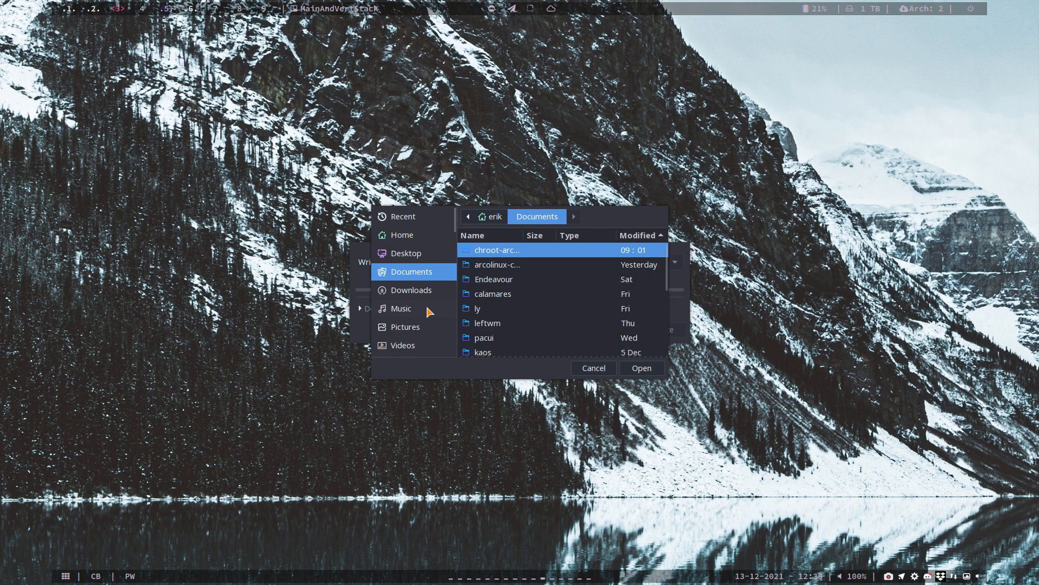
{"action": "left_click", "coordinate": [400, 308]}
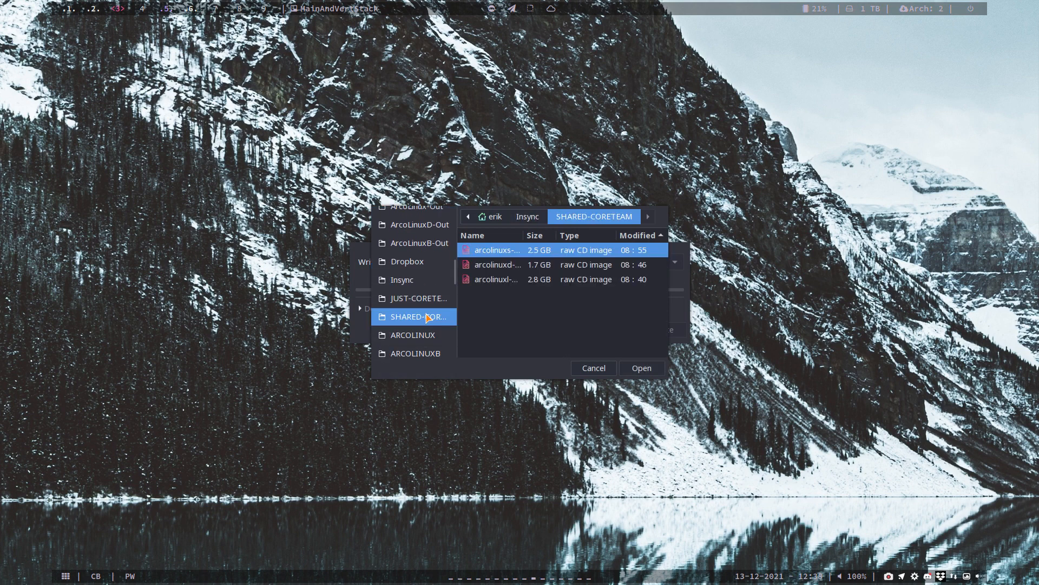
{"action": "left_click", "coordinate": [497, 265]}
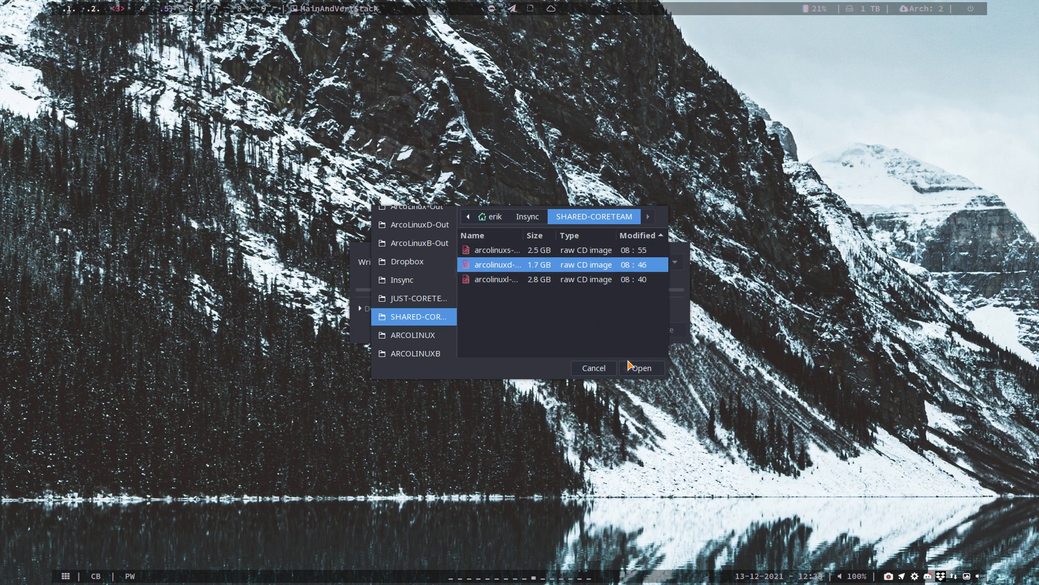
{"action": "left_click", "coordinate": [640, 368]}
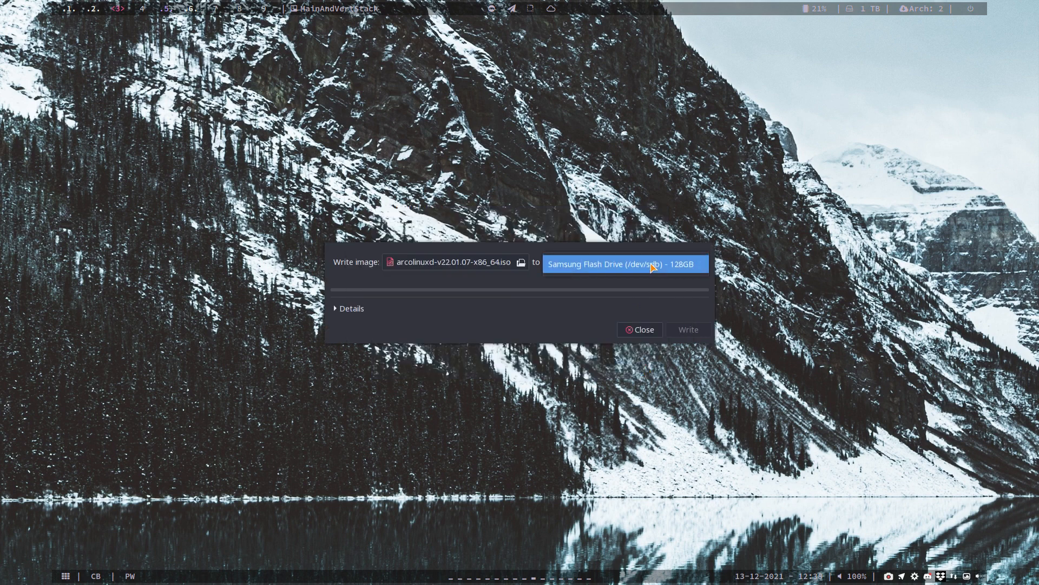
Step: Write it to the Samsung Flash Drive with the admin password; dismiss the resulting error
{"action": "left_click", "coordinate": [687, 329]}
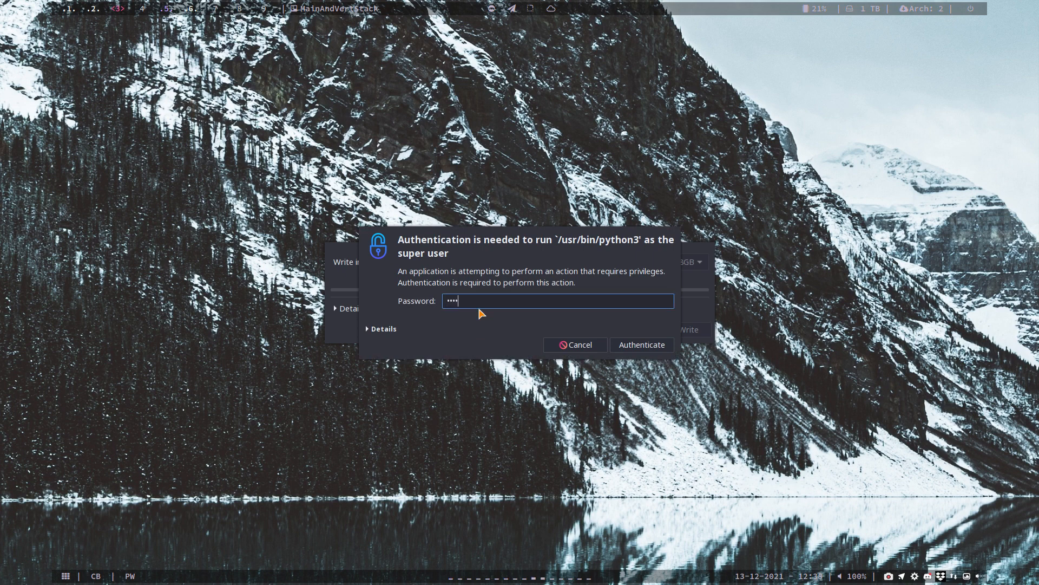
{"action": "left_click", "coordinate": [640, 344]}
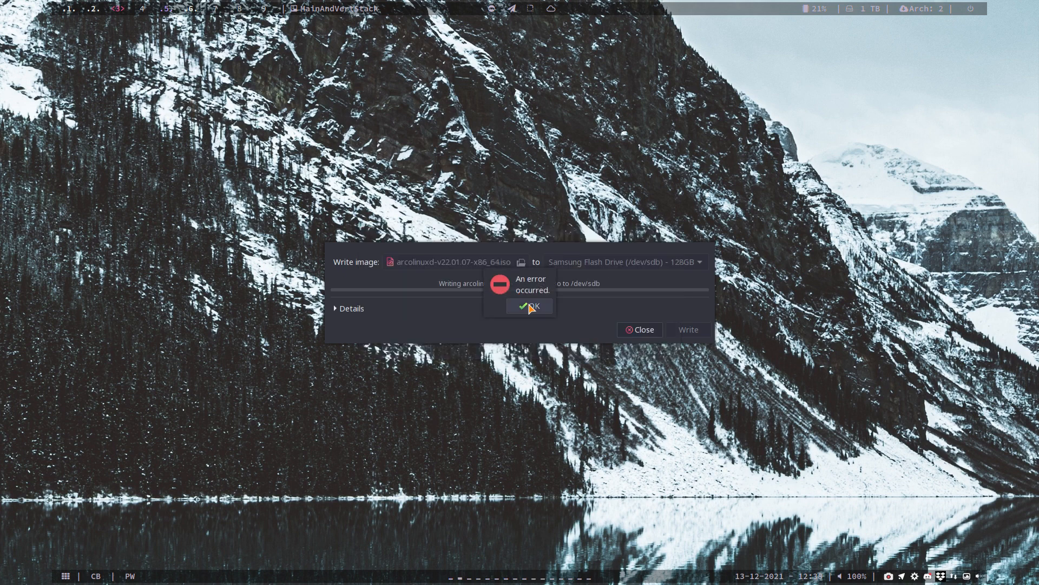
{"action": "left_click", "coordinate": [531, 307]}
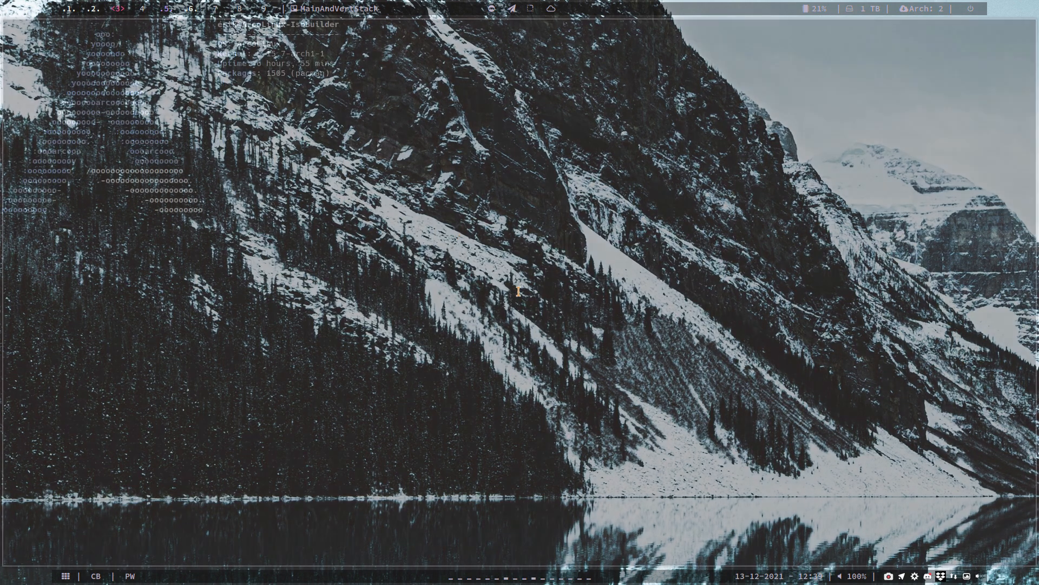
Step: Show 'mintstick --help' and enter 'mintstick -m iso' to launch ISO-writing mode
{"action": "type", "text": "mintst"}
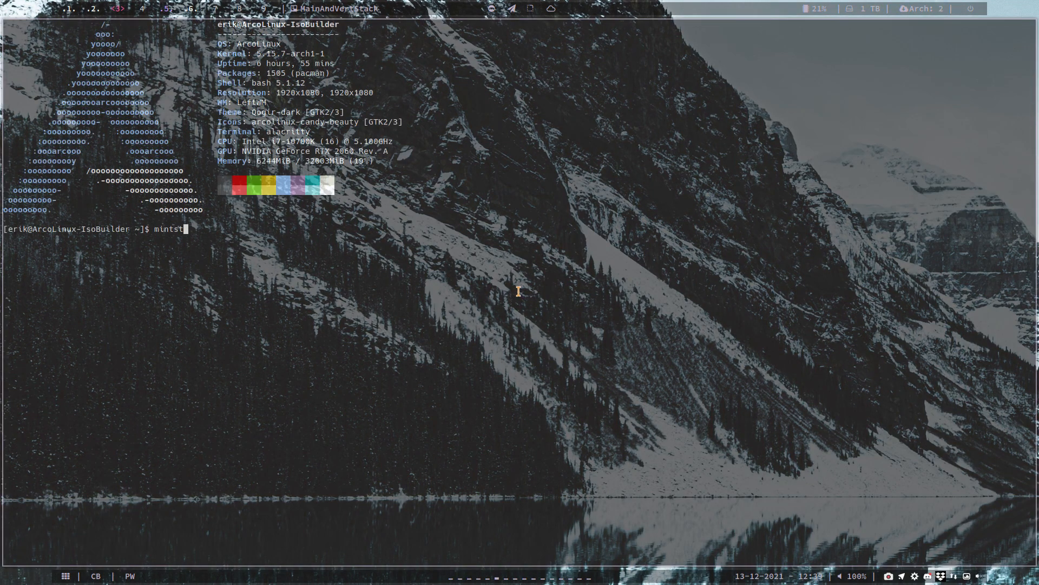
{"action": "type", "text": "ick"}
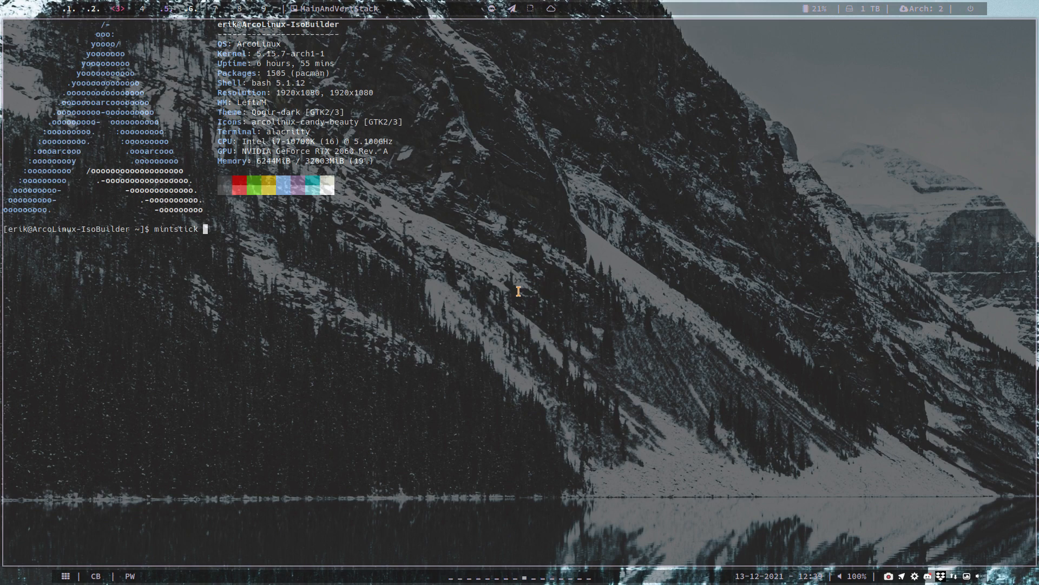
{"action": "type", "text": "--help"}
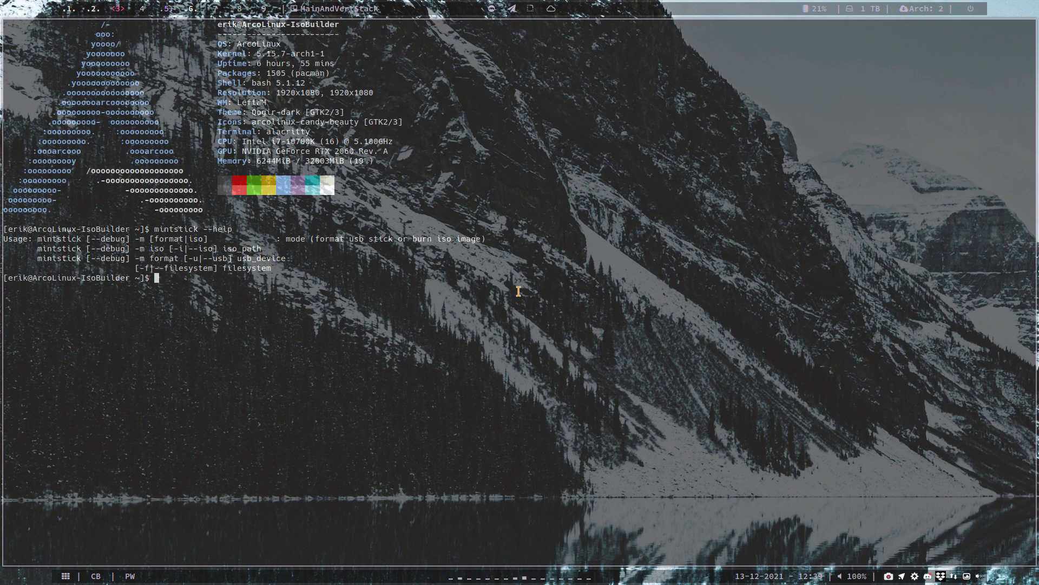
{"action": "type", "text": "mintstick --"}
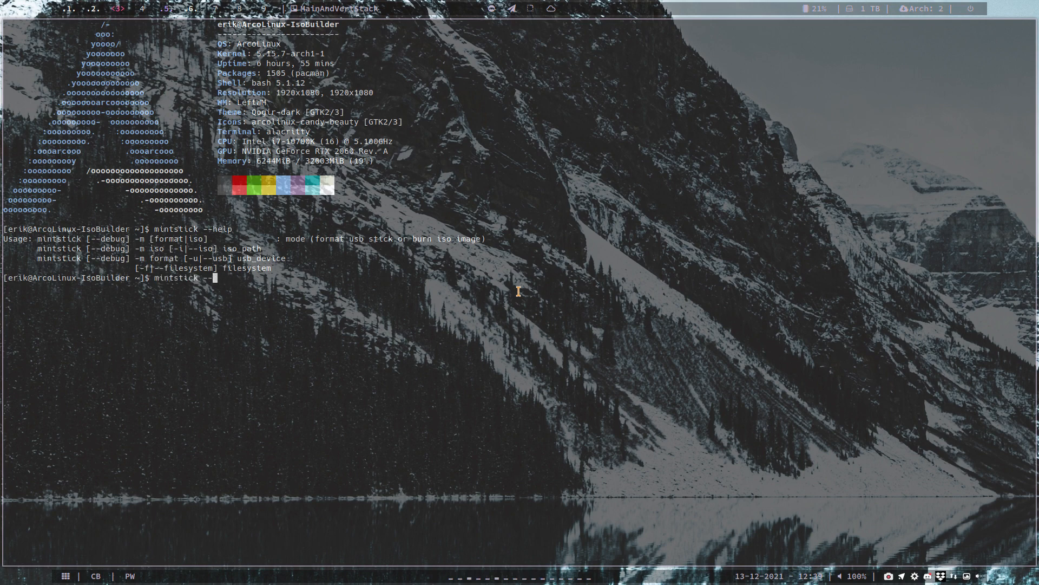
{"action": "type", "text": "m iso"}
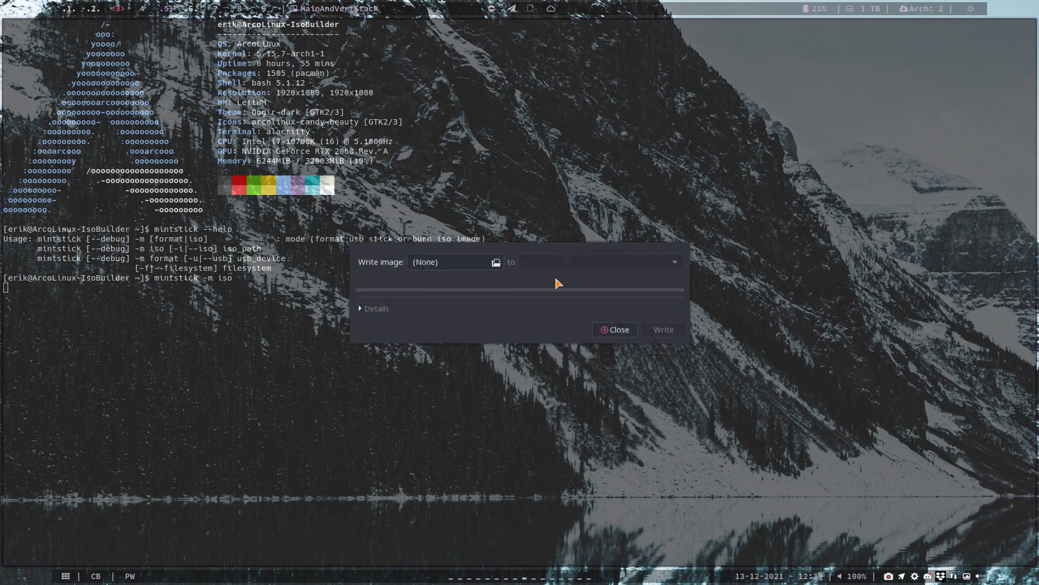
Step: Select the arcolinuxd ISO and the Samsung Flash Drive as target
{"action": "left_click", "coordinate": [495, 261]}
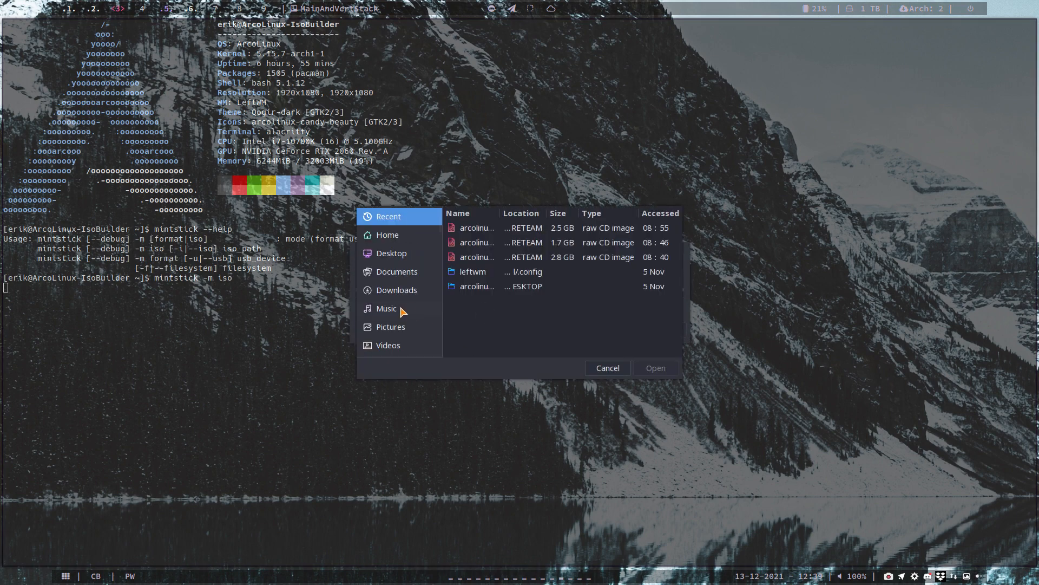
{"action": "scroll", "scroll_direction": "down", "scroll_amount": 3}
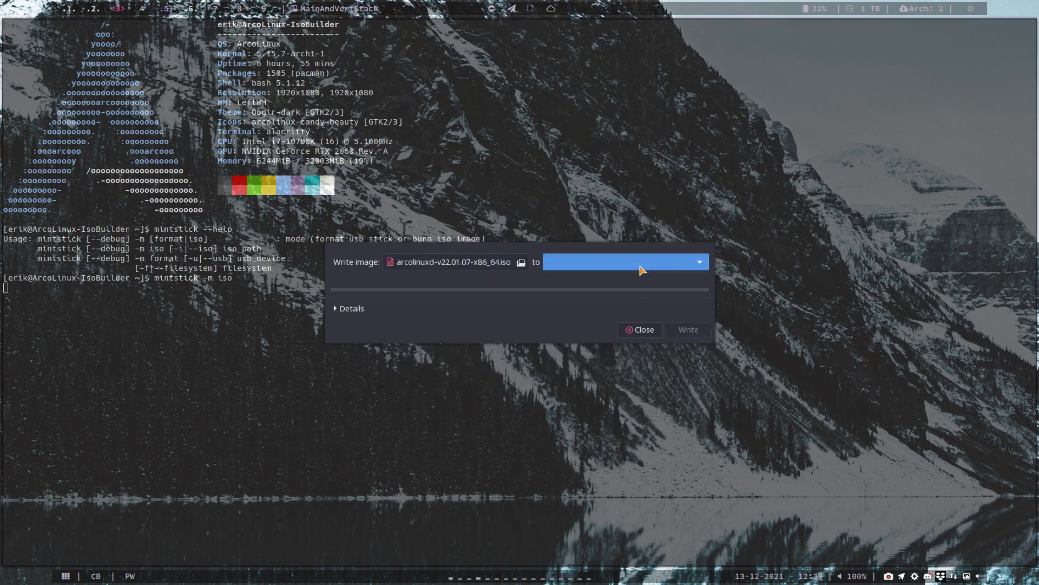
{"action": "left_click", "coordinate": [623, 261]}
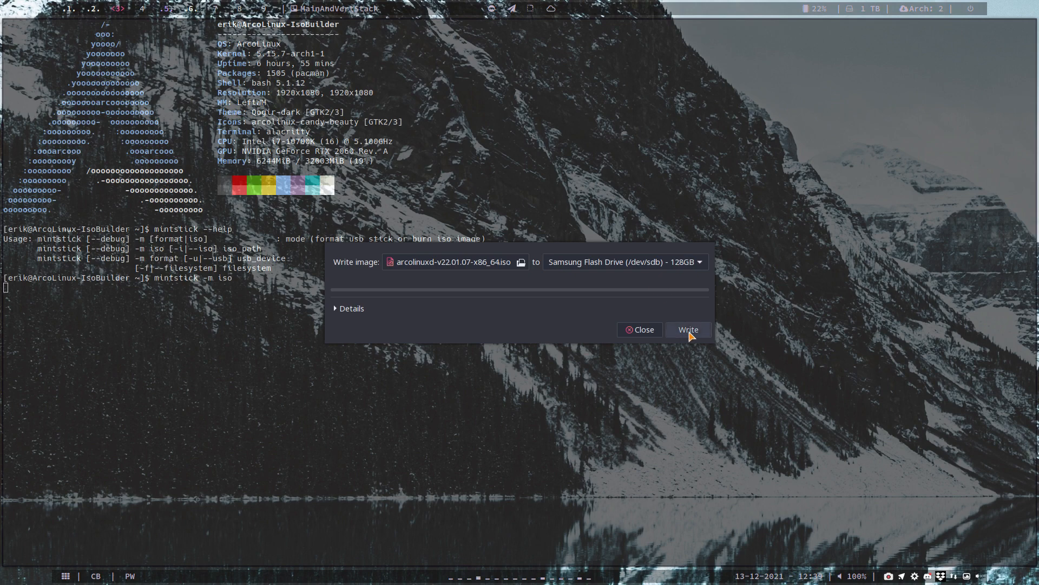
Step: Start the write, authenticate with the password, and dismiss the missing 'parted' module error
{"action": "left_click", "coordinate": [688, 329]}
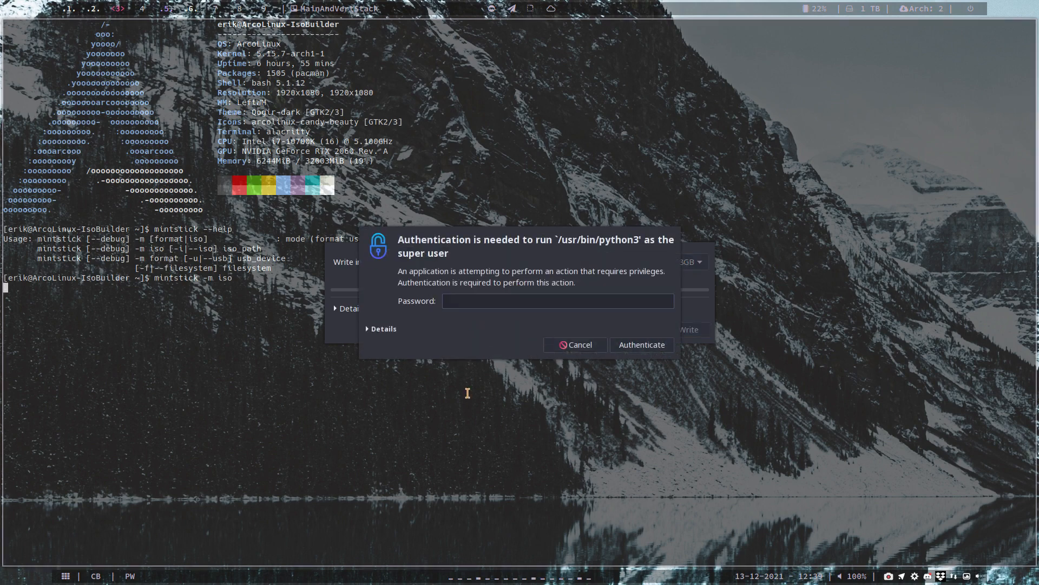
{"action": "type", "text": "••••"}
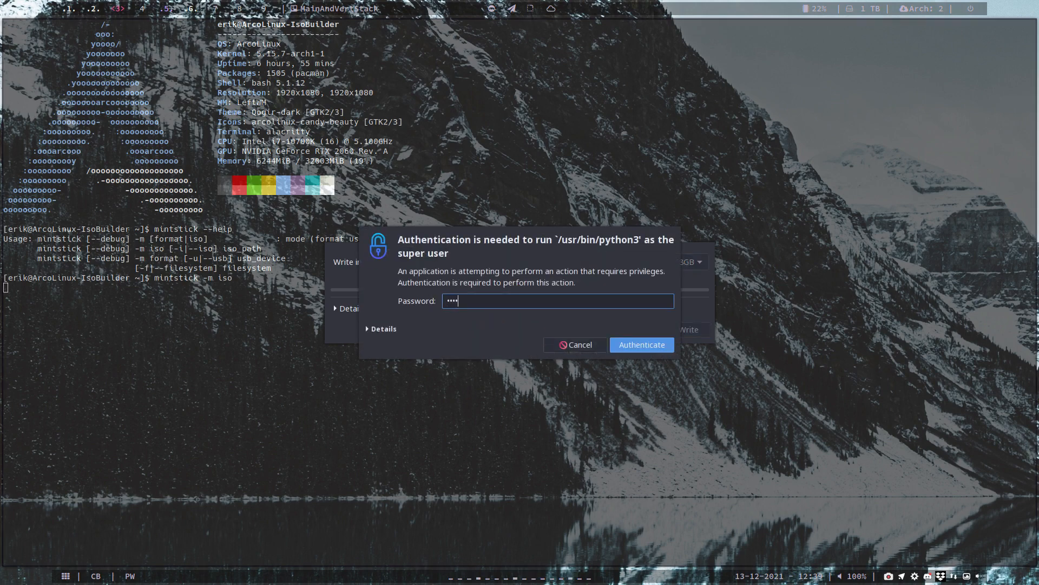
{"action": "left_click", "coordinate": [640, 344]}
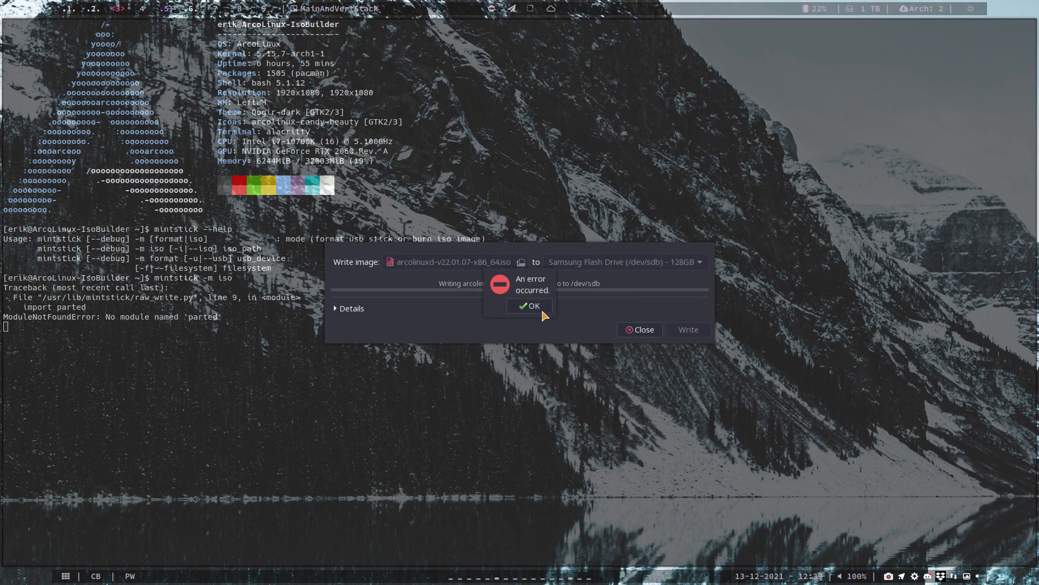
{"action": "left_click", "coordinate": [528, 306]}
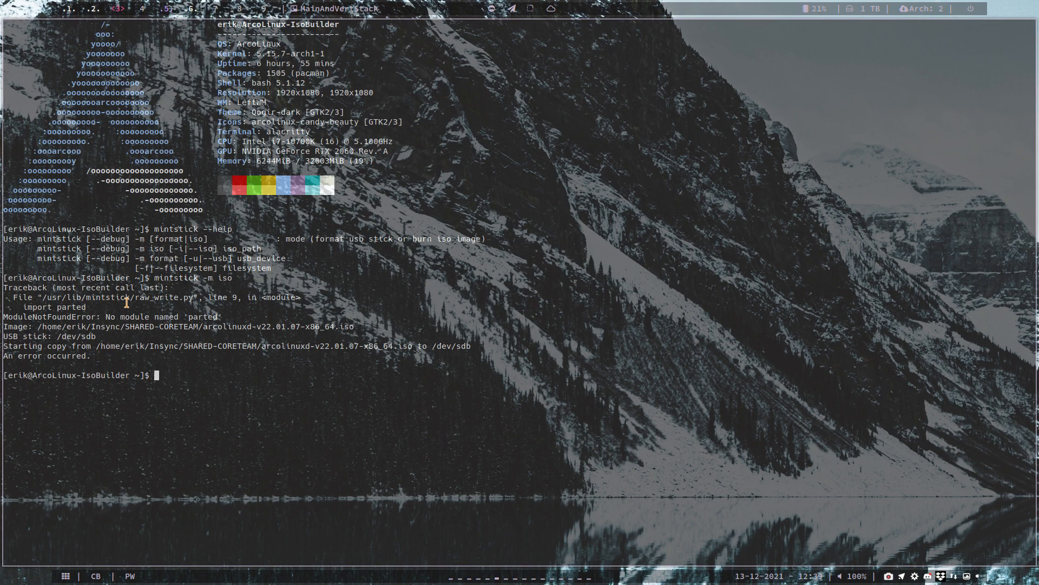
{"action": "mouse_move", "coordinate": [162, 303]}
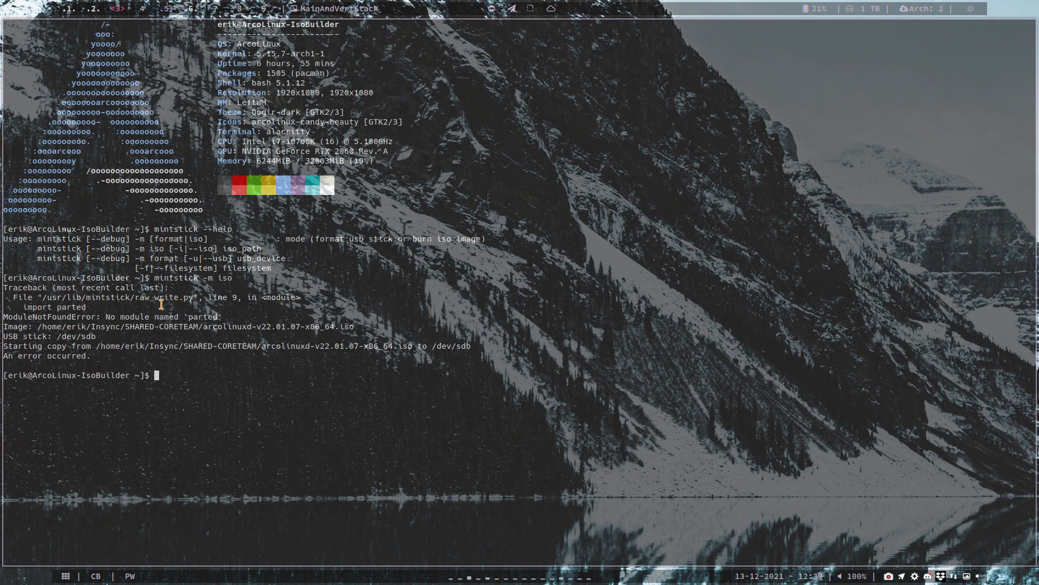
Step: Reinstall the parted package with 'sudo pacman -S parted'
{"action": "double_click", "coordinate": [67, 307]}
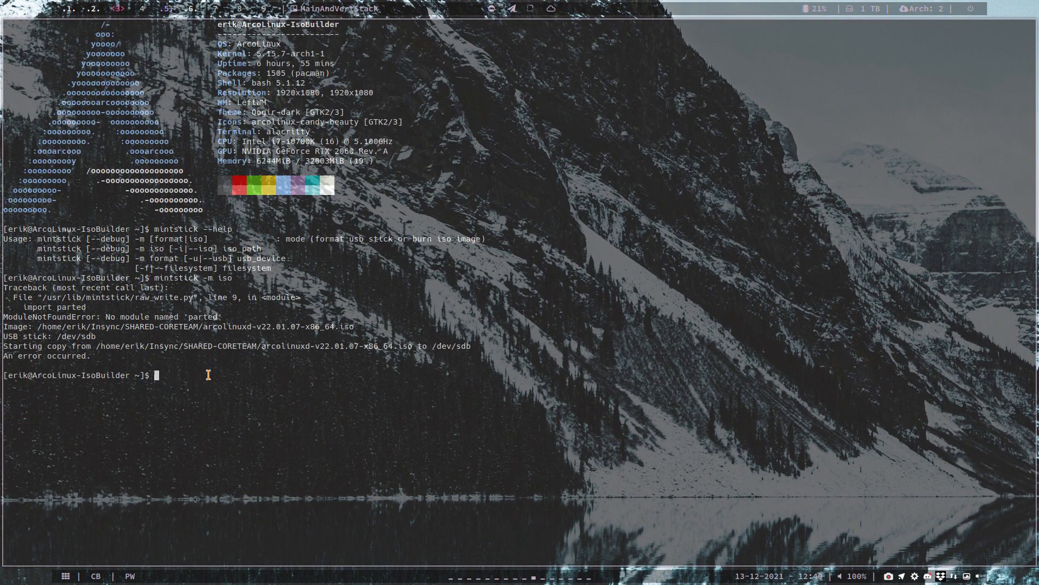
{"action": "type", "text": "sudo pacman"}
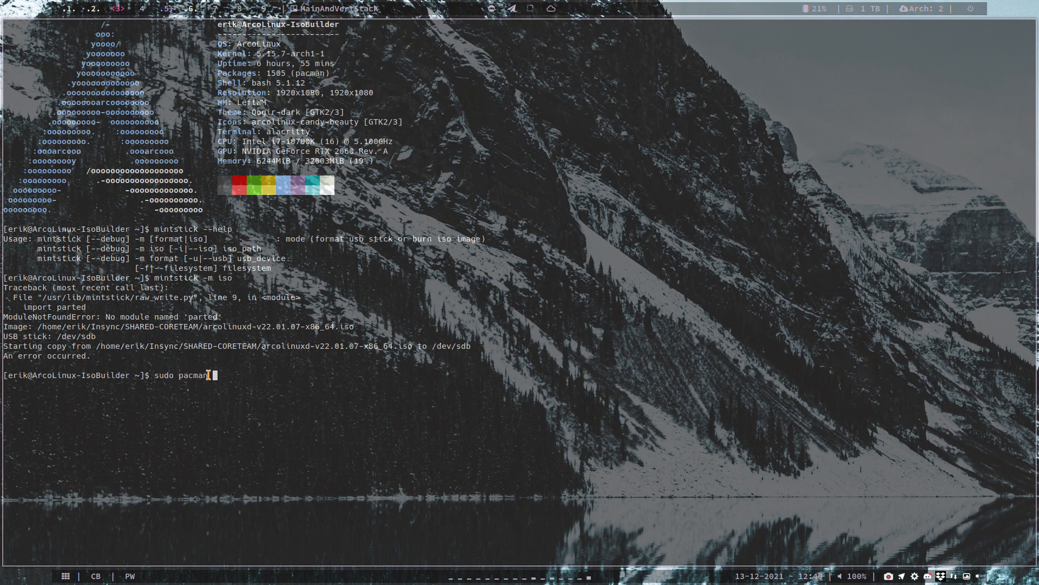
{"action": "type", "text": "-S part"}
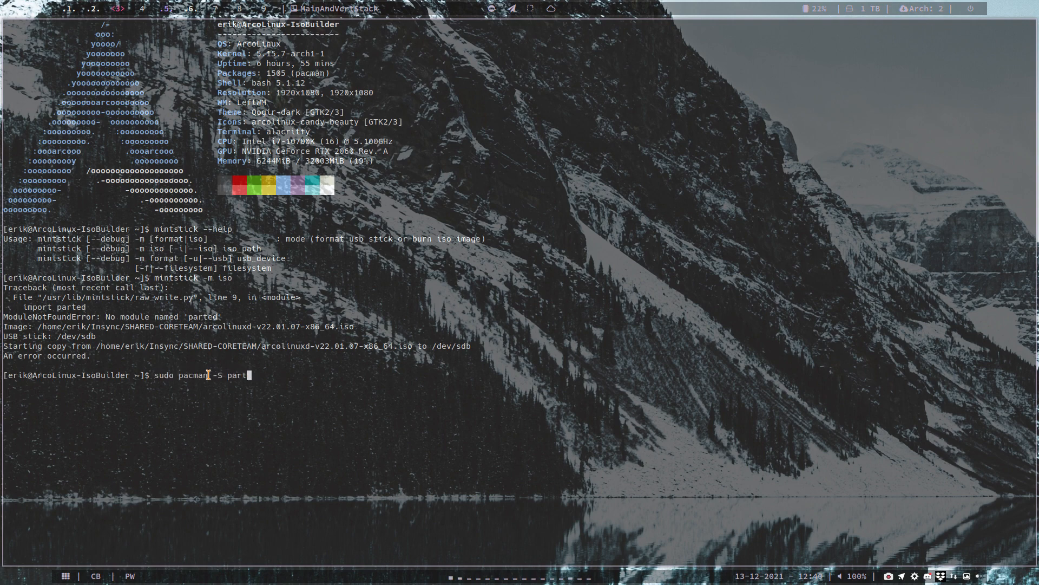
{"action": "key", "text": "Tab"}
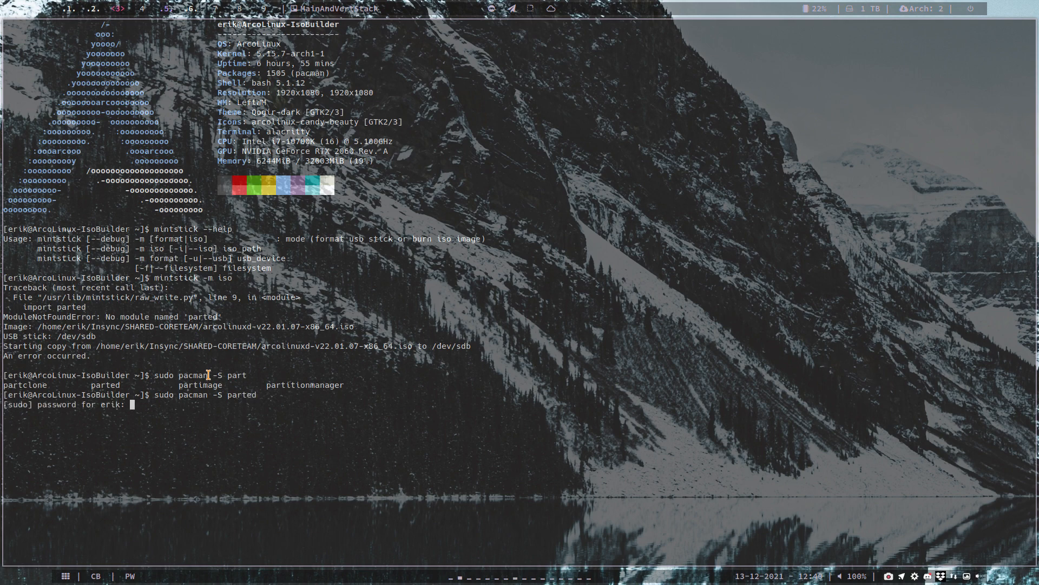
{"action": "key", "text": "Return"}
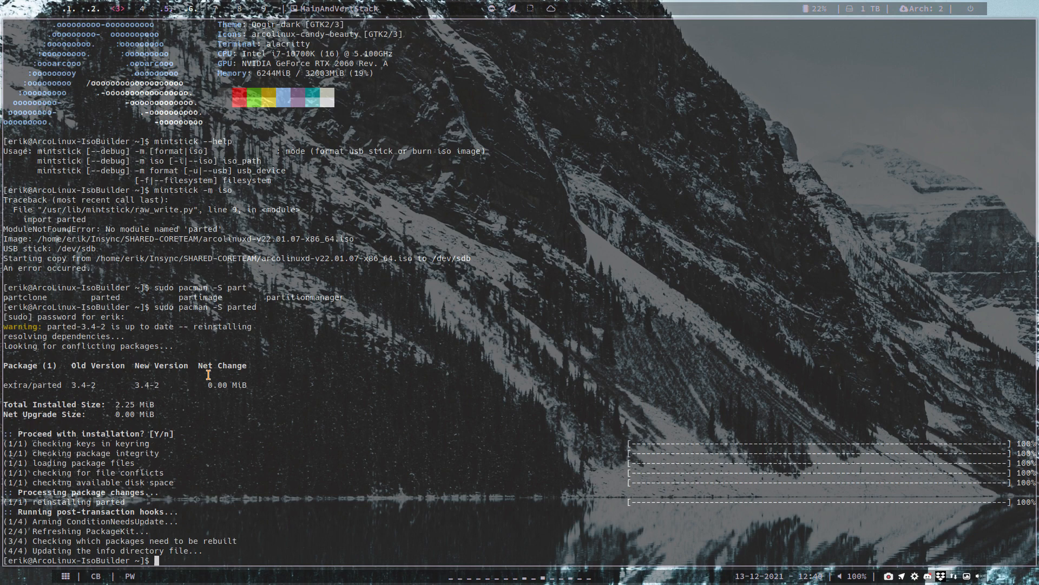
{"action": "type", "text": "sudo pacman -S parted"}
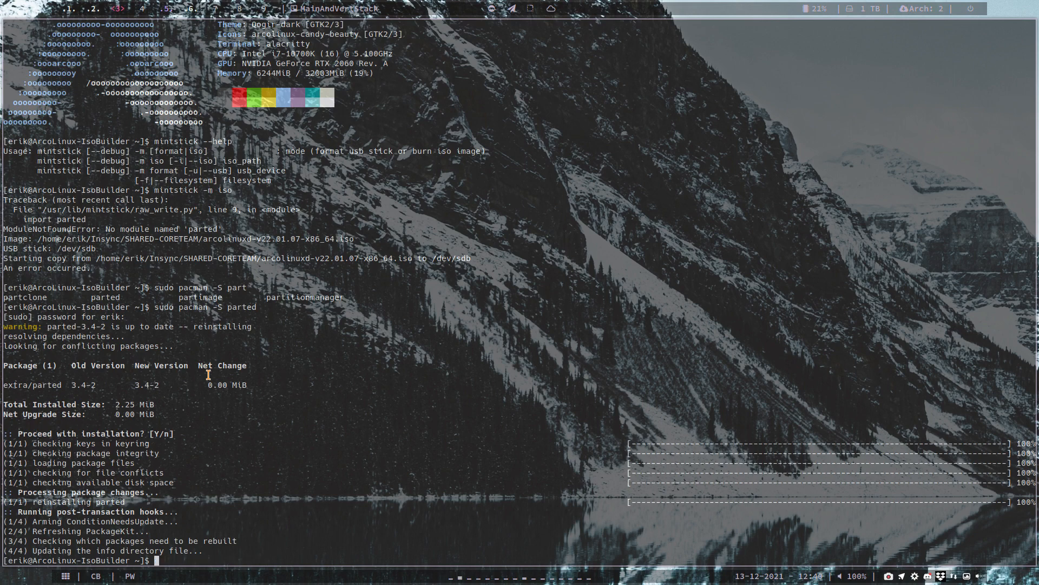
Step: Reinstall mintstick-git with pacman and type 'mintstick -m iso' ready to relaunch
{"action": "type", "text": "sudo pacman -S"}
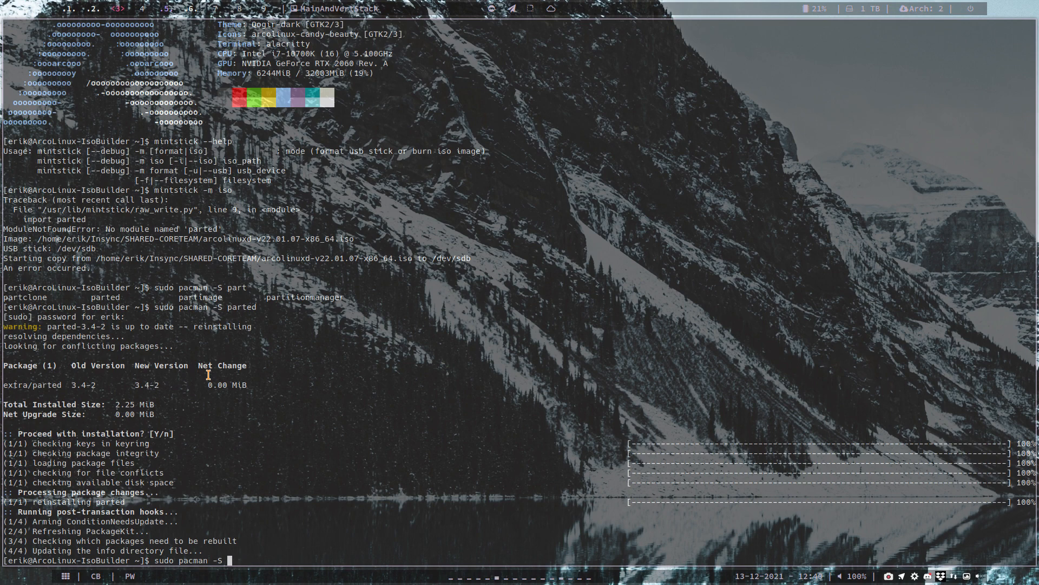
{"action": "type", "text": "mintstick-git"}
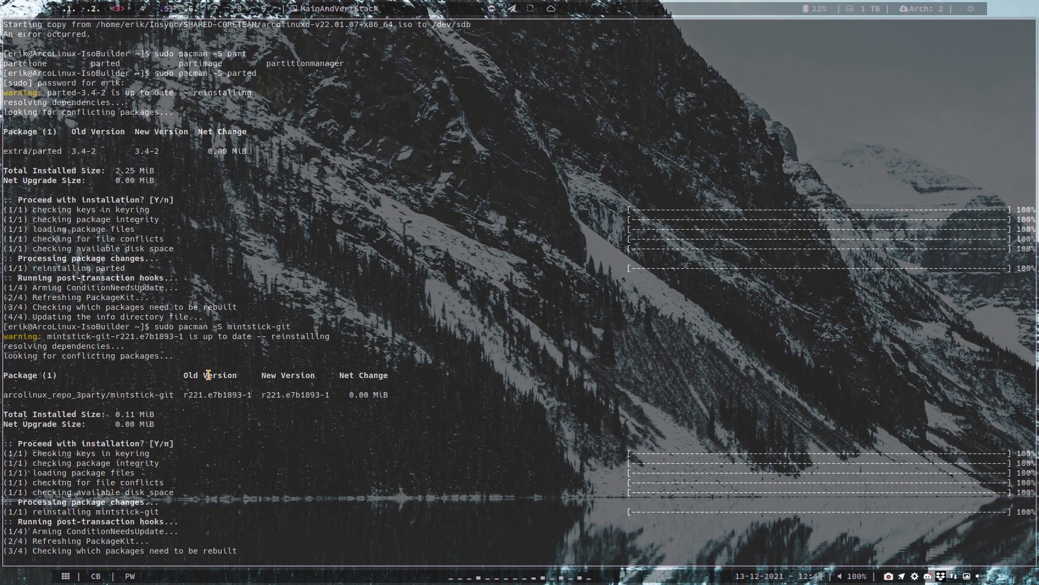
{"action": "type", "text": "sudo pacman -S parted"}
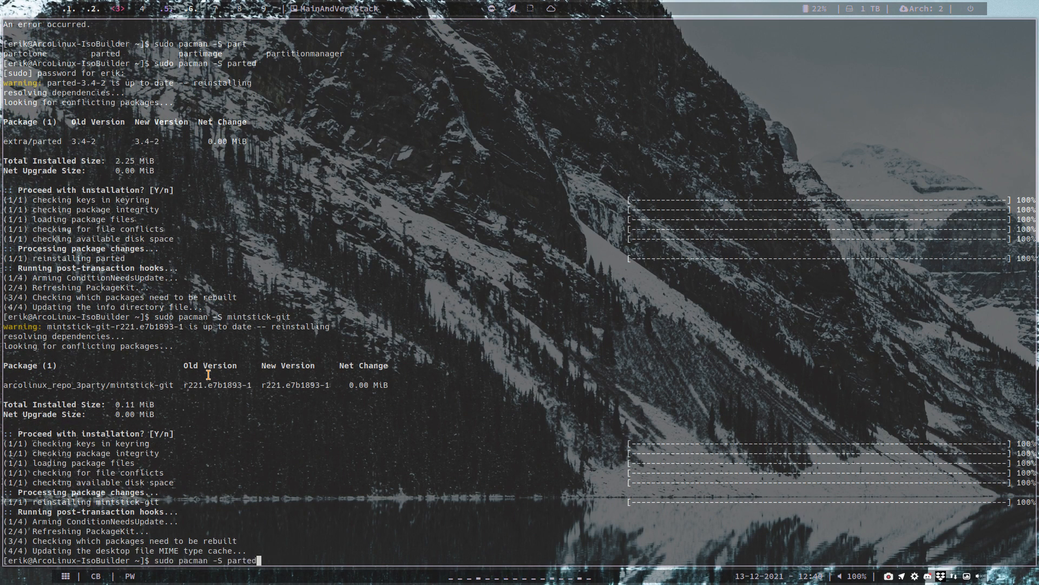
{"action": "type", "text": "mintstick -m iso"}
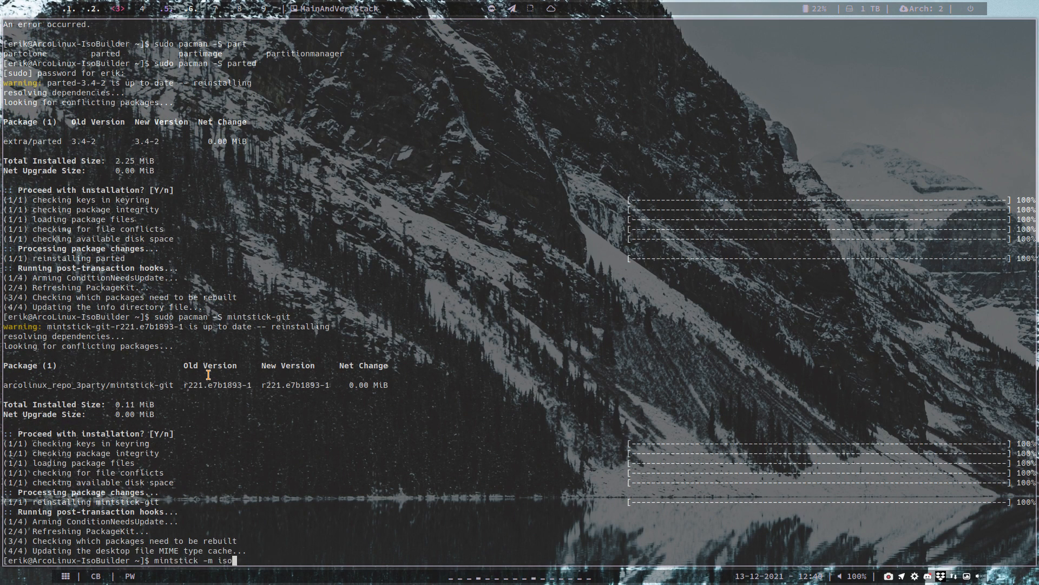
Step: Launch mintstick in ISO mode and choose the ArcoLinux ISO as the image
{"action": "key", "text": "Return"}
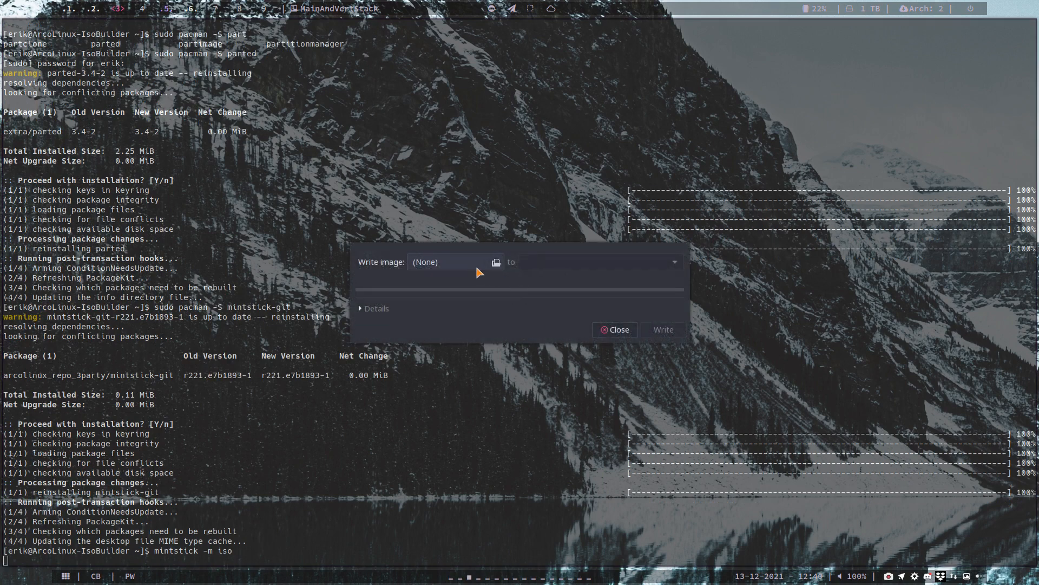
{"action": "left_click", "coordinate": [497, 261]}
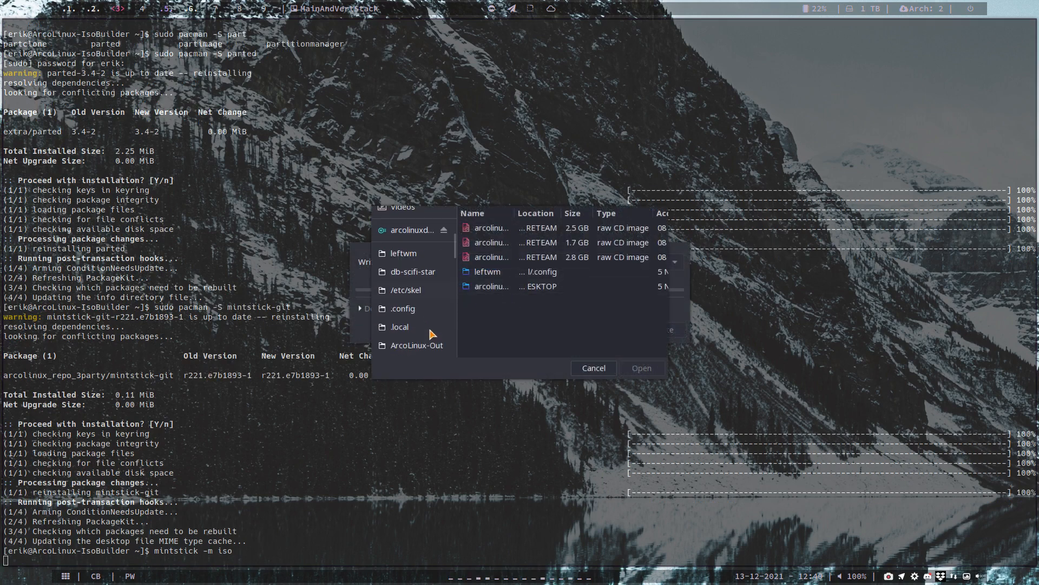
{"action": "left_click", "coordinate": [418, 312]}
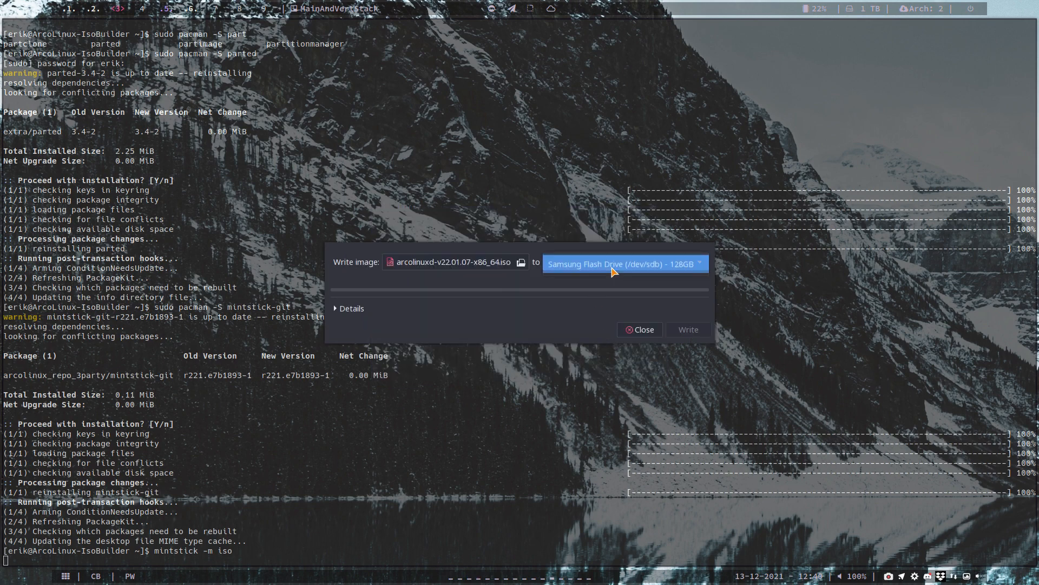
Step: Write it to the flash drive, authenticate, and dismiss the repeated 'parted' module error
{"action": "left_click", "coordinate": [688, 329]}
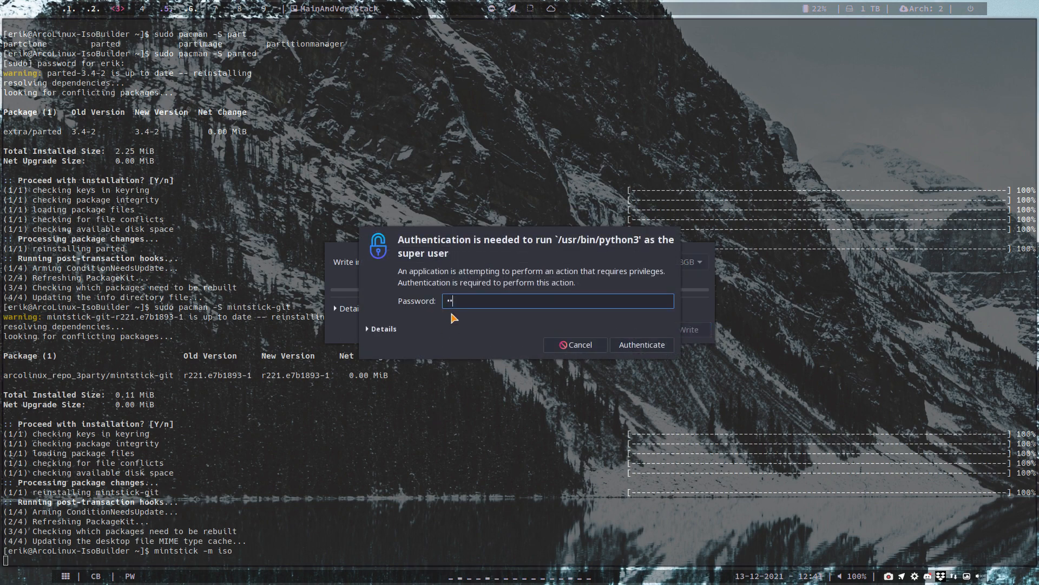
{"action": "left_click", "coordinate": [640, 345]}
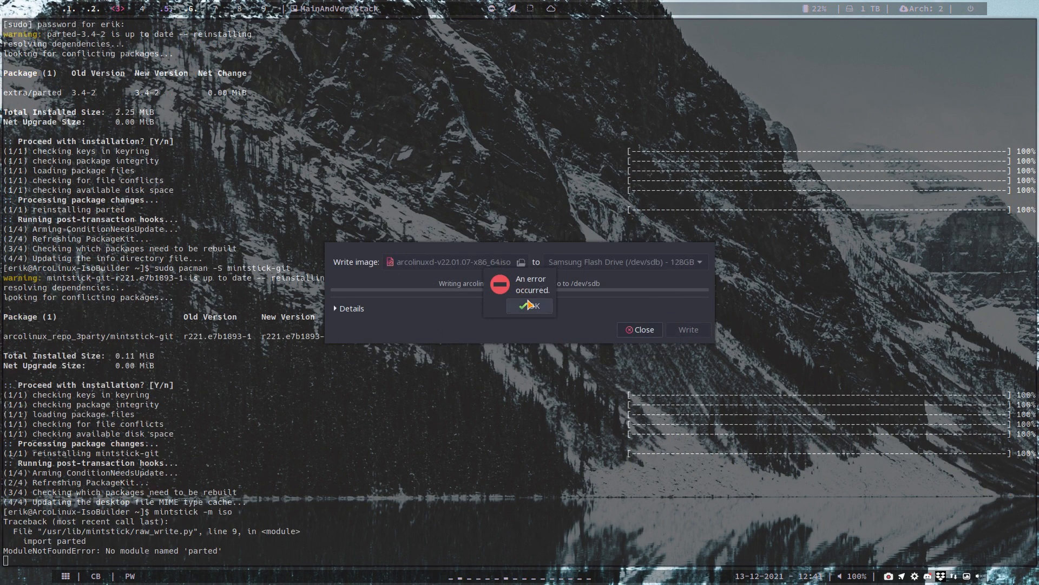
{"action": "left_click", "coordinate": [530, 306]}
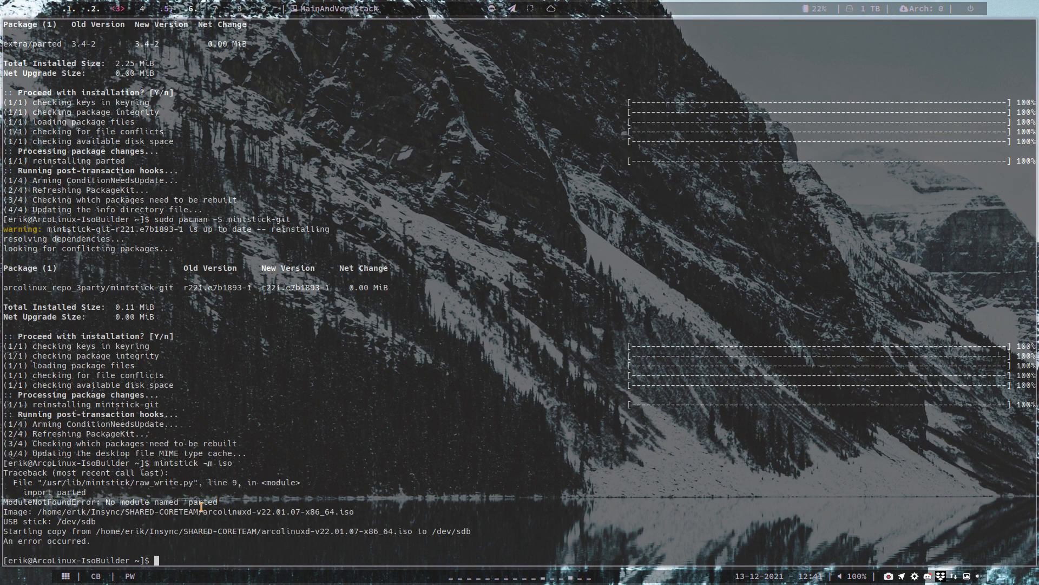
Step: Browse ArcoLinux_3th_party in Thunar down to the mintstick-git build folder
{"action": "double_click", "coordinate": [203, 502]}
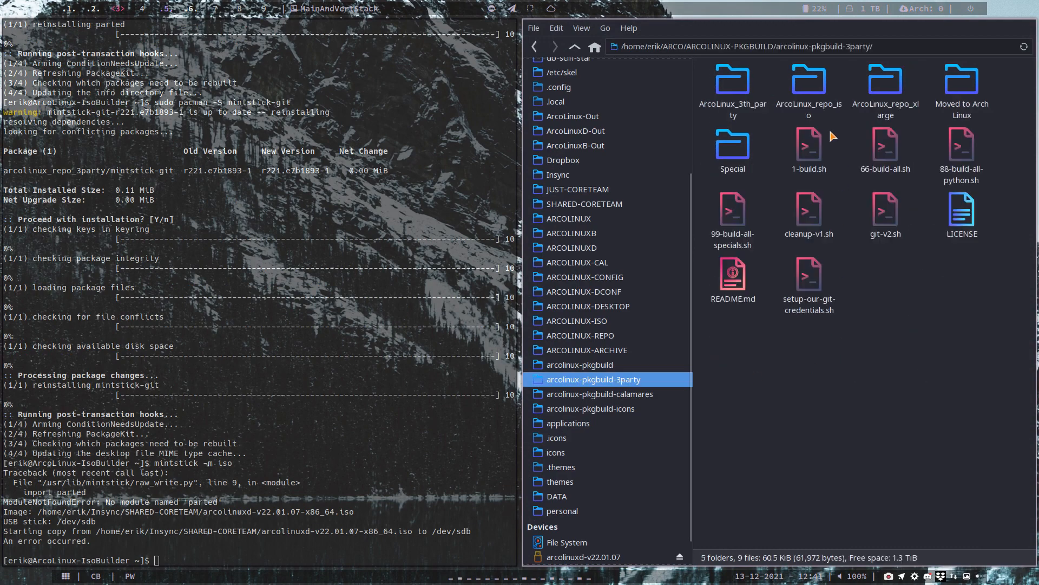
{"action": "double_click", "coordinate": [733, 75]}
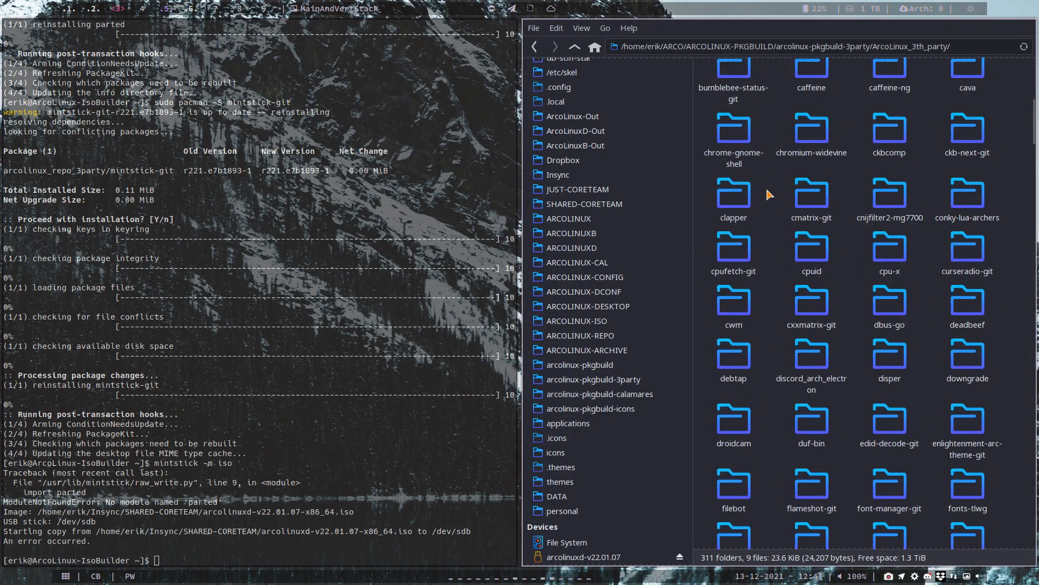
{"action": "scroll", "scroll_direction": "down", "scroll_amount": 3}
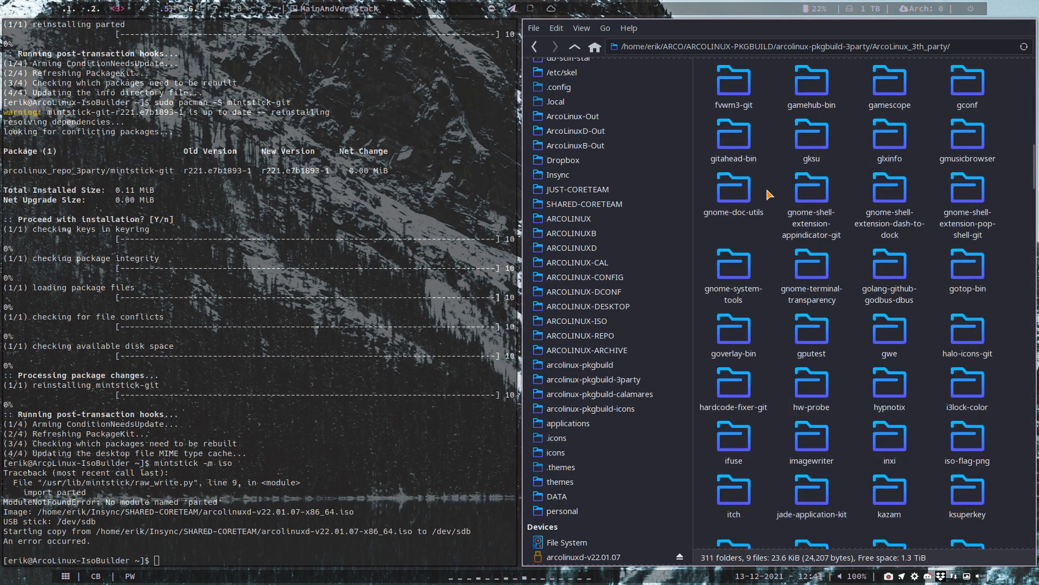
{"action": "scroll", "scroll_direction": "down", "scroll_amount": 3}
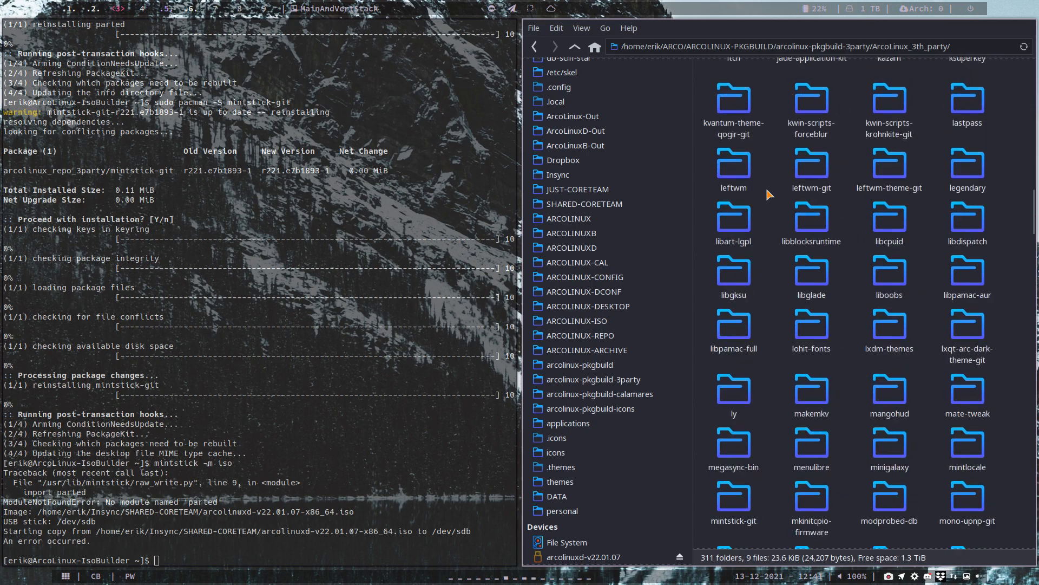
{"action": "scroll", "scroll_direction": "down", "scroll_amount": 3}
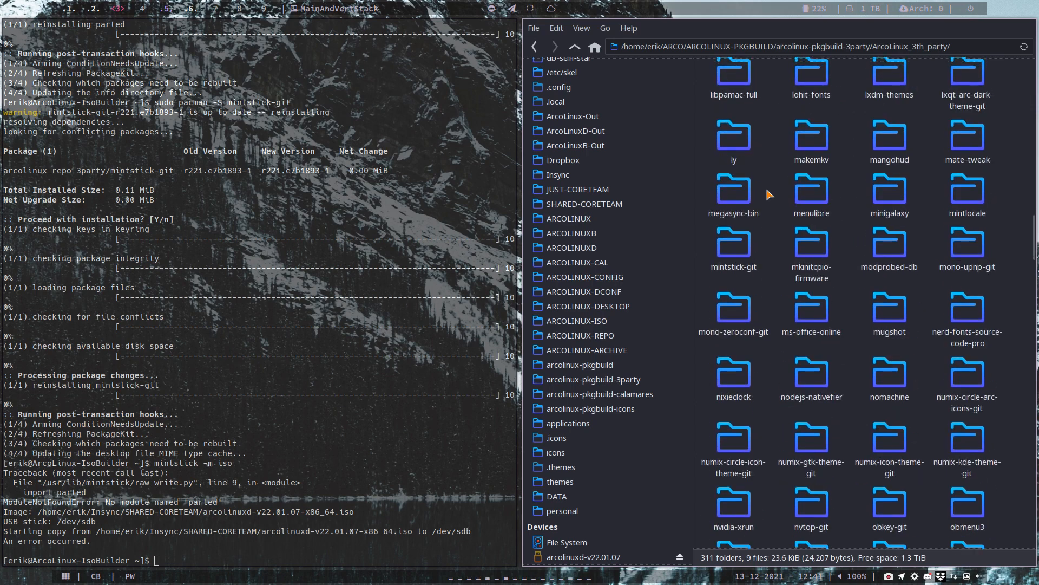
{"action": "scroll", "scroll_direction": "down", "scroll_amount": 3}
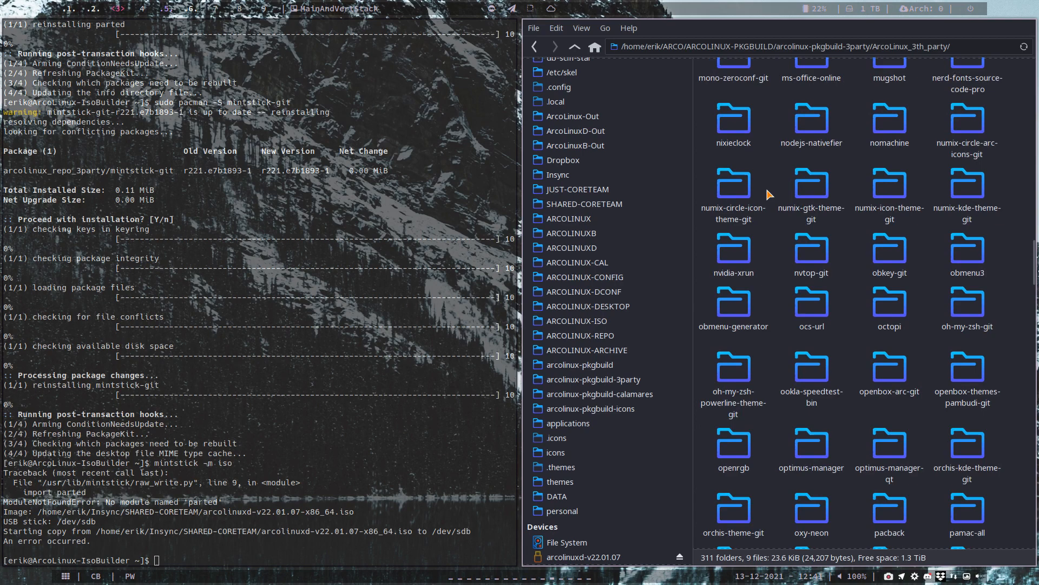
{"action": "scroll", "scroll_direction": "down", "scroll_amount": 3}
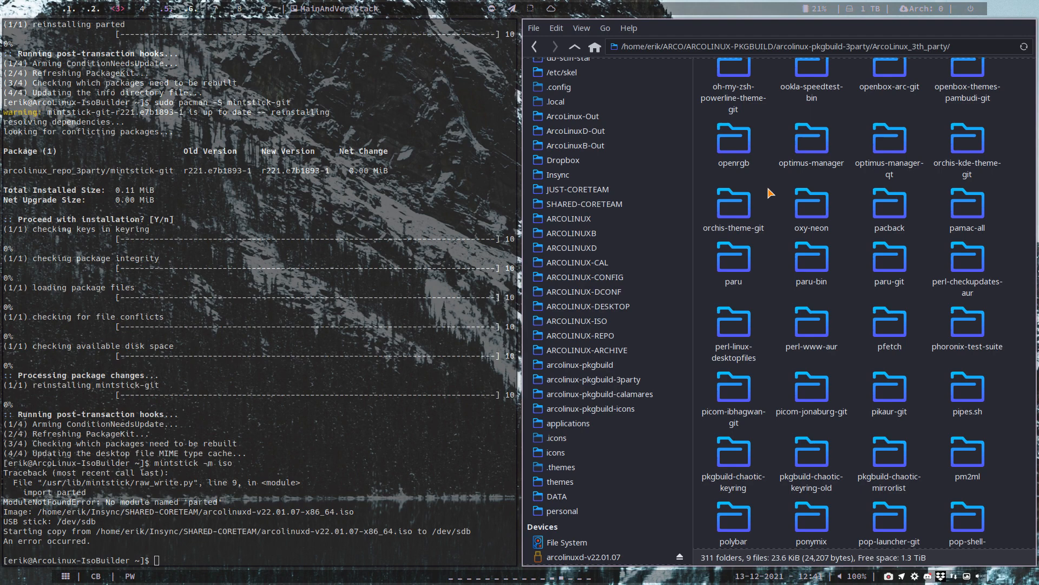
{"action": "scroll", "scroll_direction": "down", "scroll_amount": 3}
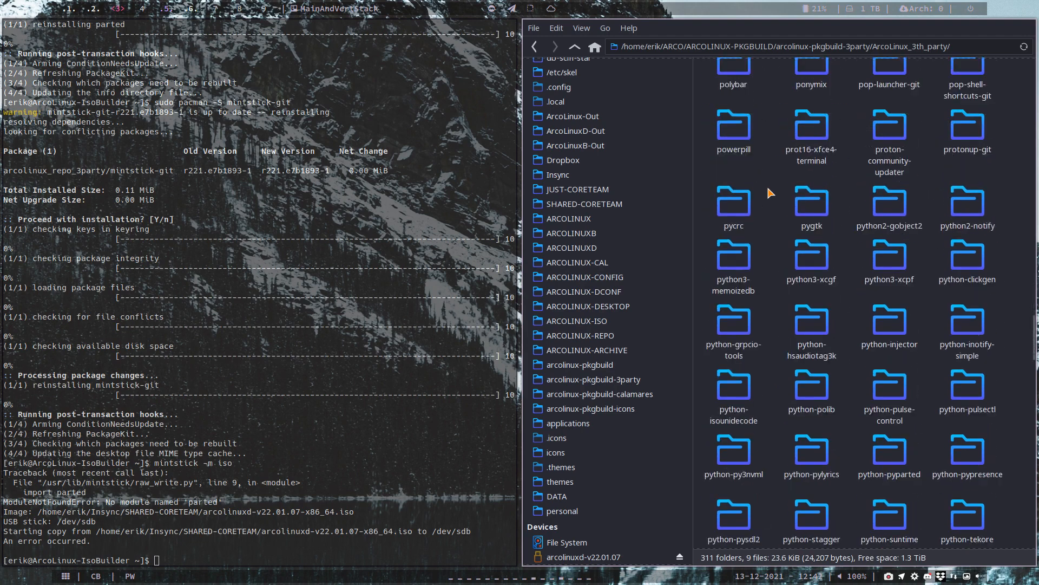
{"action": "scroll", "scroll_direction": "down", "scroll_amount": 3}
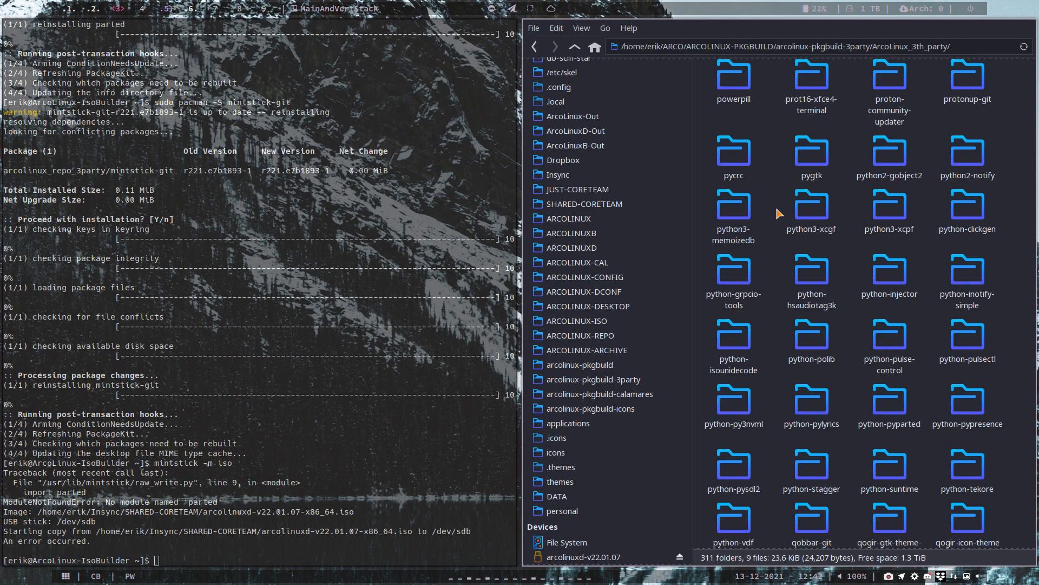
{"action": "scroll", "scroll_direction": "down", "scroll_amount": 3}
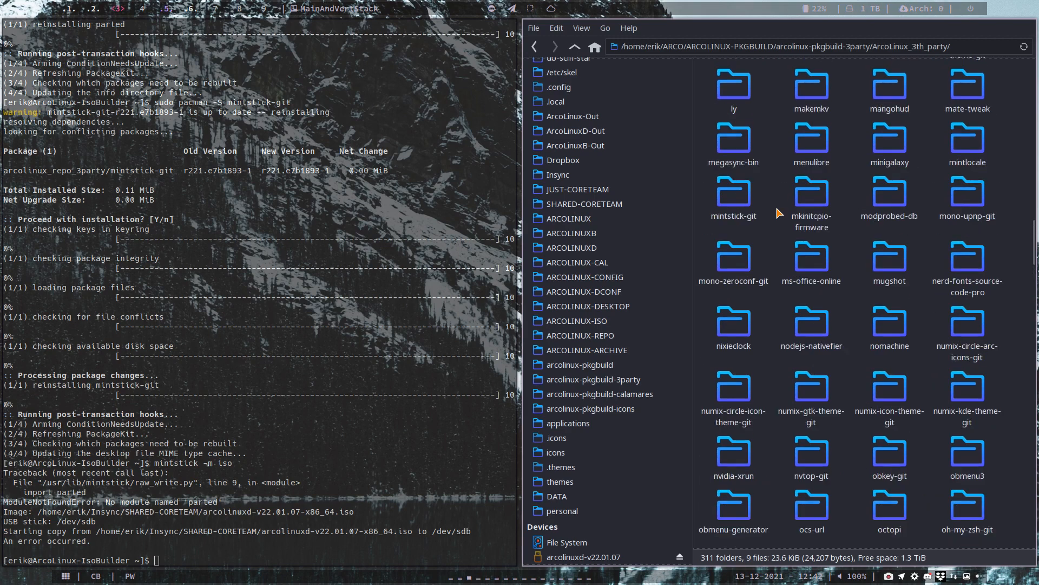
{"action": "double_click", "coordinate": [733, 195]}
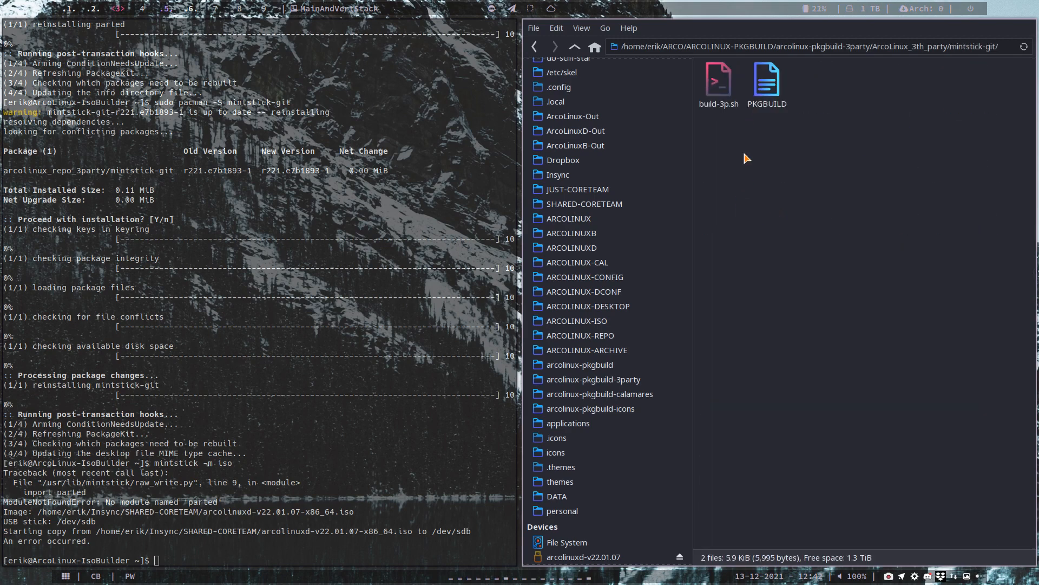
Step: Open a terminal in mintstick-git and run ./build-3p.sh with the sudo password; dependencies fail to resolve
{"action": "right_click", "coordinate": [746, 158]}
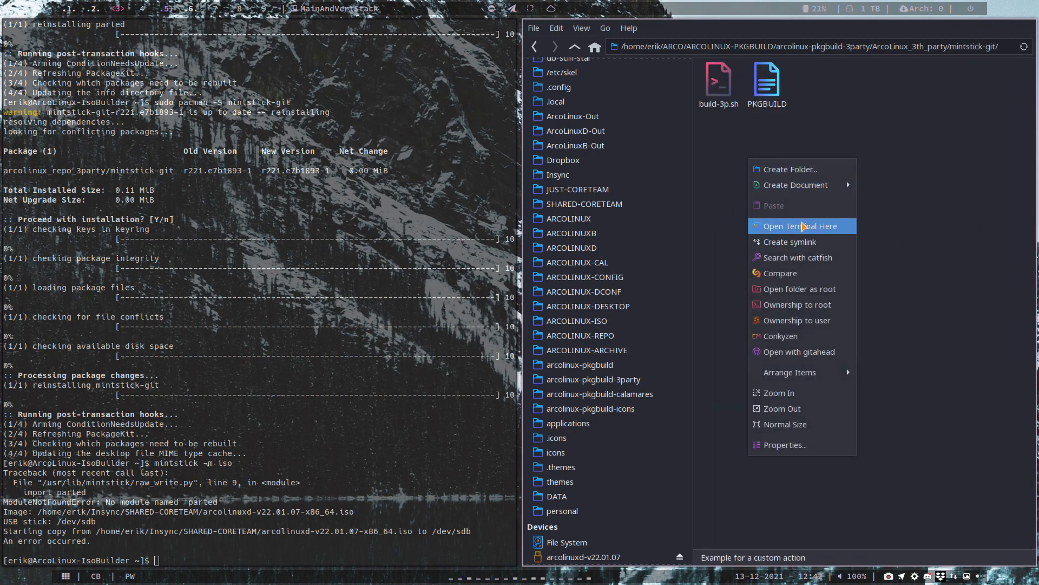
{"action": "left_click", "coordinate": [790, 225]}
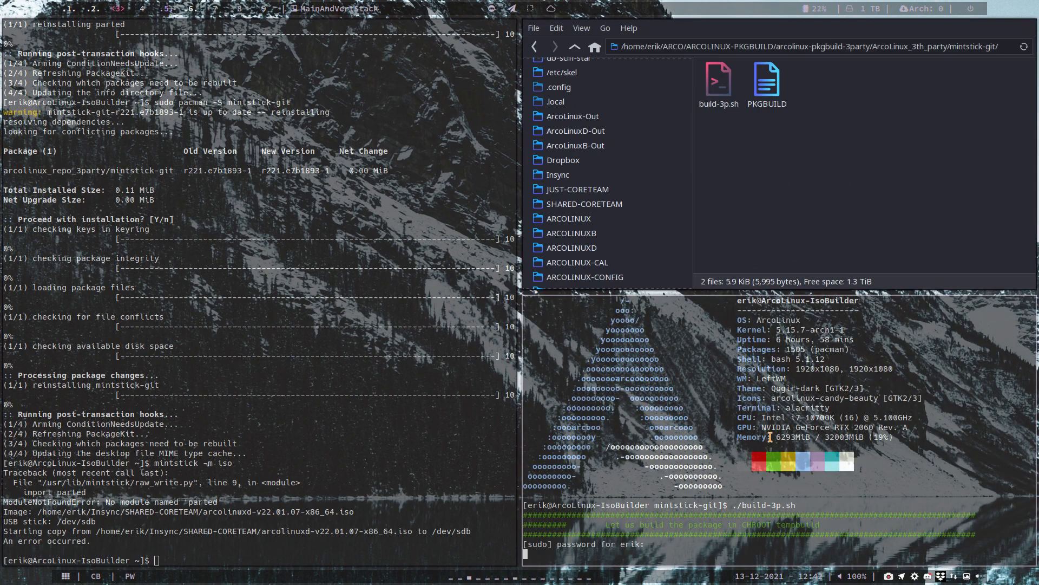
{"action": "key", "text": "Return"}
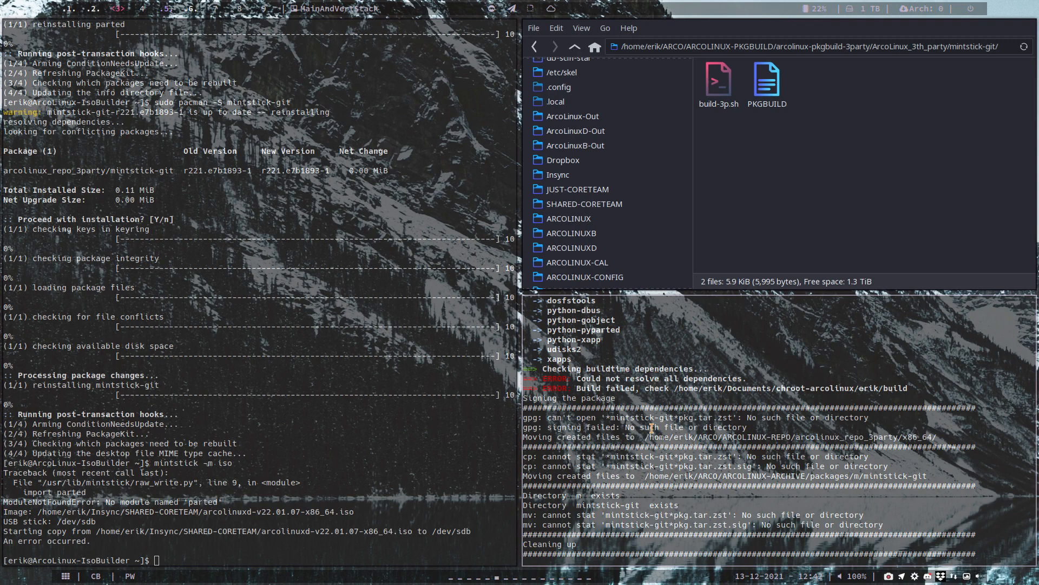
Step: Begin typing a makepkg command after the failed build
{"action": "type", "text": "make"}
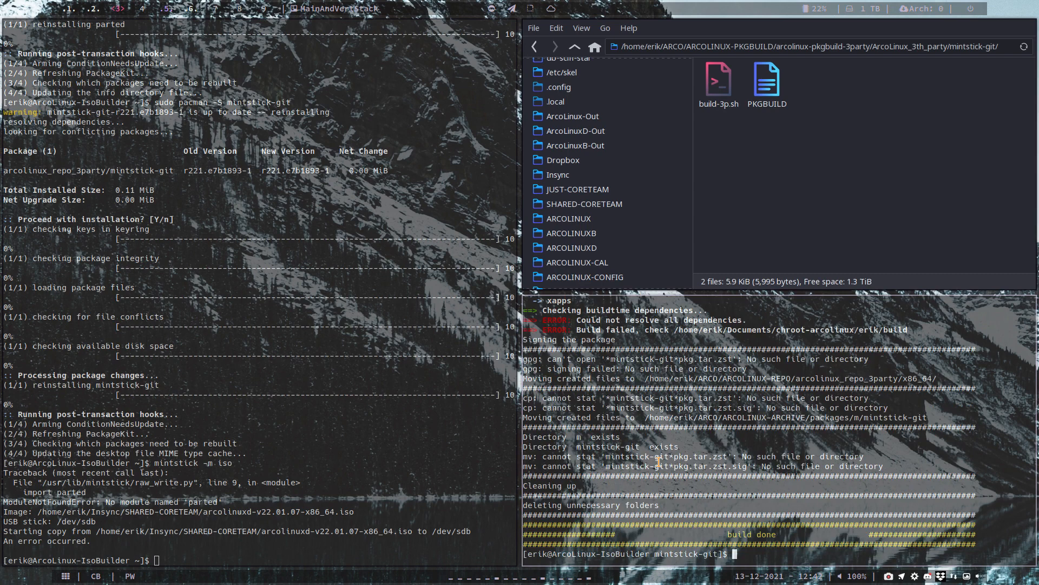
{"action": "type", "text": "mapk"}
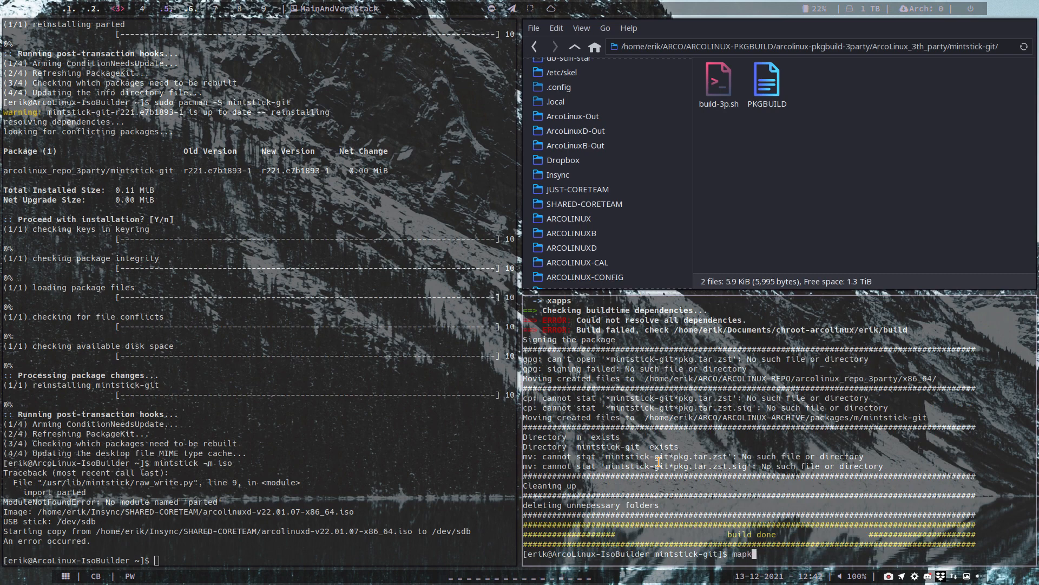
Step: Build mintstick-git r221 with makepkg -s and begin the sudo pacman install command
{"action": "key", "text": "BackSpace"}
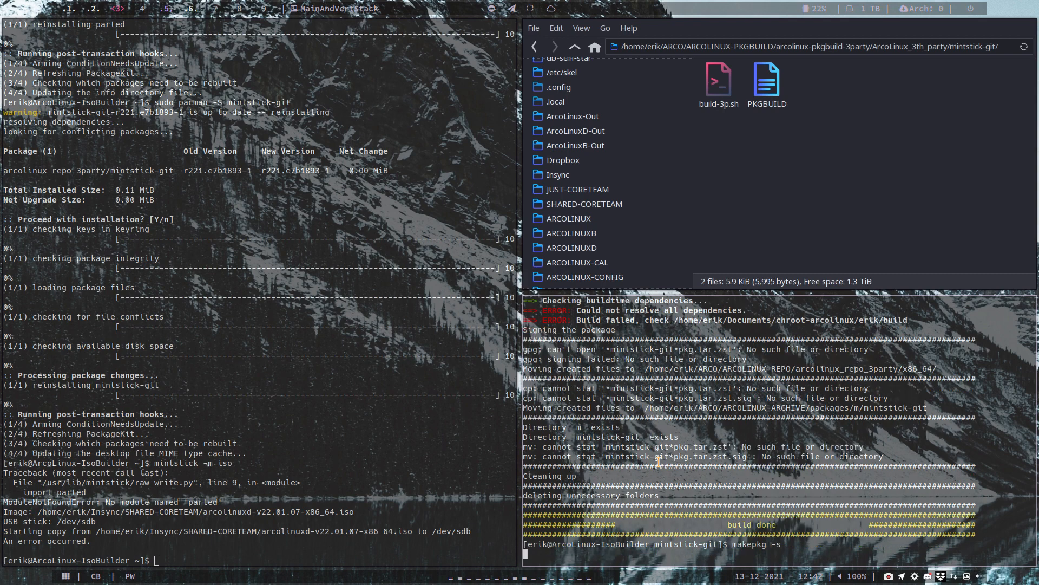
{"action": "key", "text": "Return"}
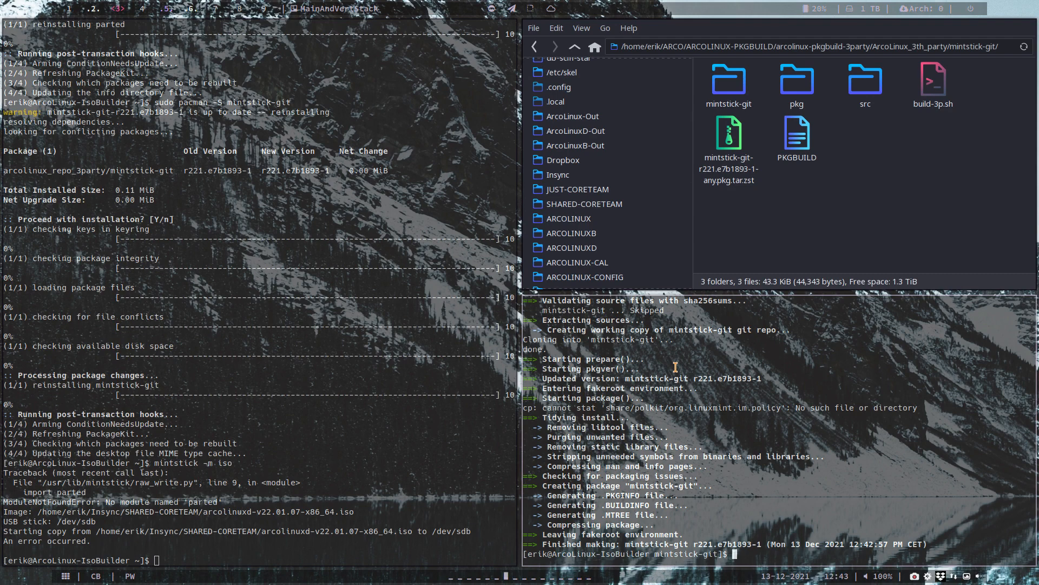
{"action": "mouse_move", "coordinate": [765, 452]}
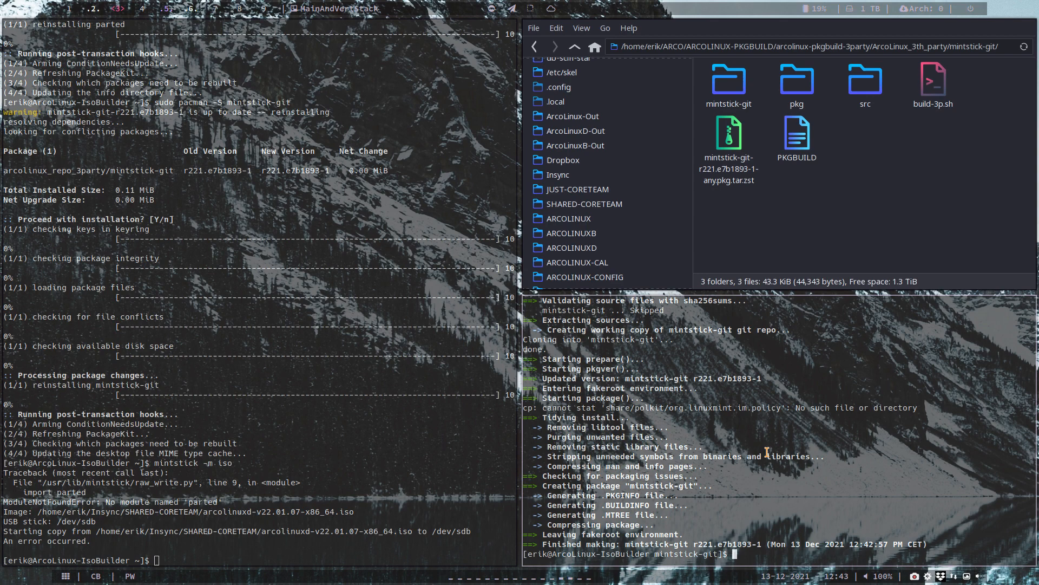
{"action": "type", "text": "sudo pacman -U mintstick-git"}
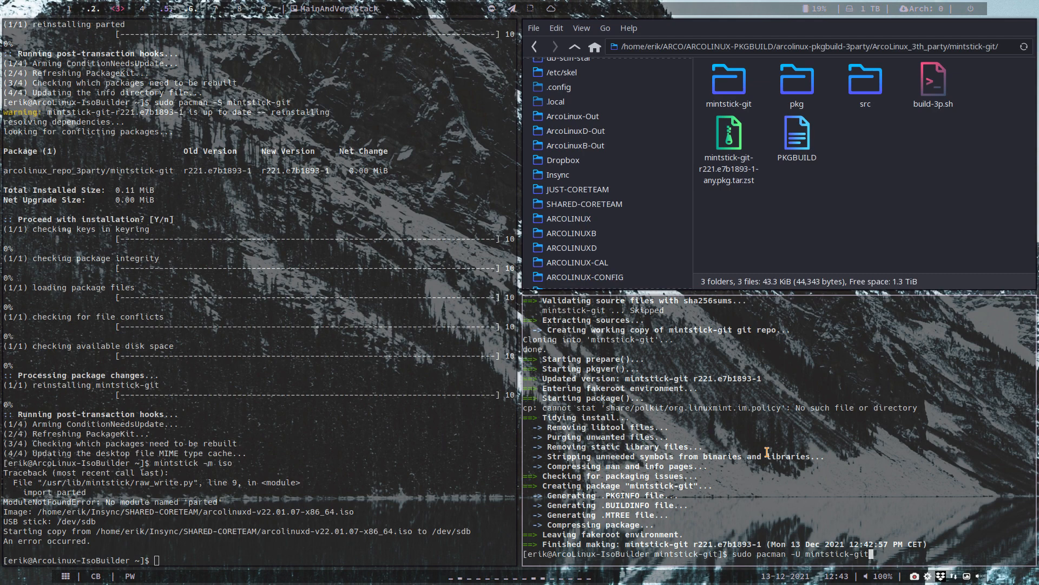
Step: Install the locally built mintstick-git r221 package with pacman -U
{"action": "key", "text": "Return"}
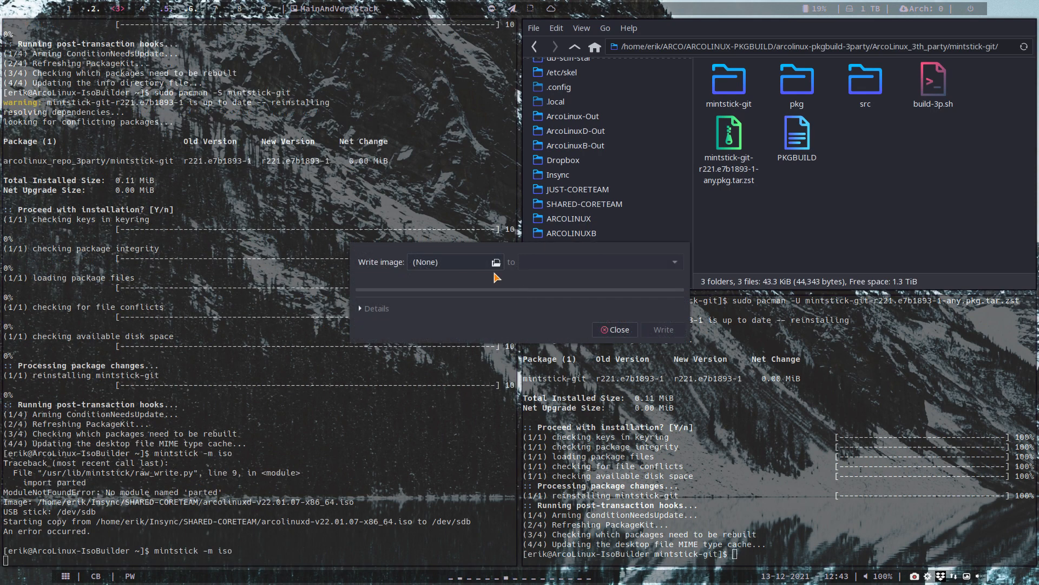
Step: Select the arcolinuxd-v22.01.07 ISO from the SHARED-CORETEAM folder as the image
{"action": "left_click", "coordinate": [495, 262]}
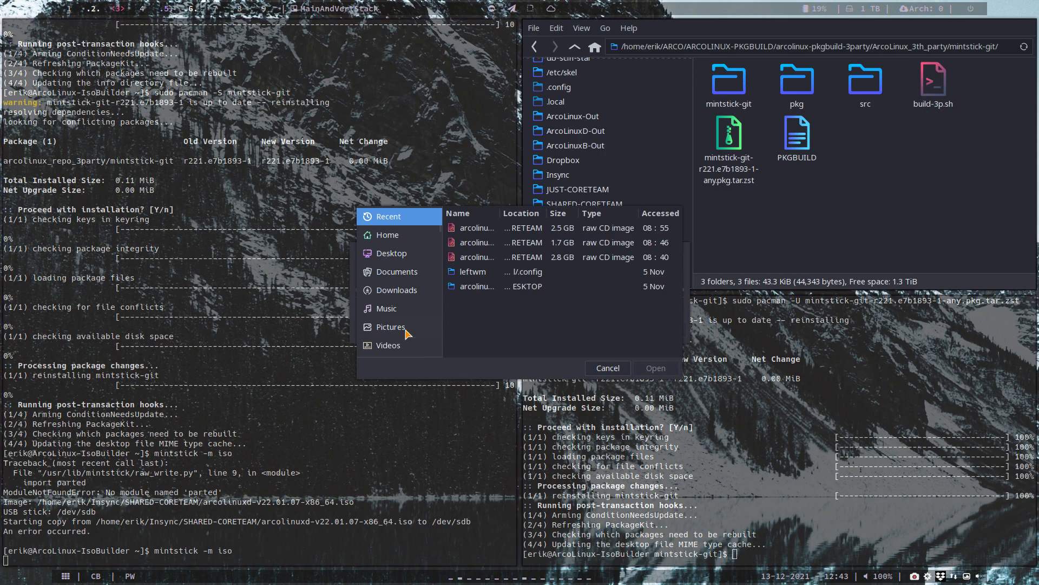
{"action": "scroll", "scroll_direction": "down", "scroll_amount": 3}
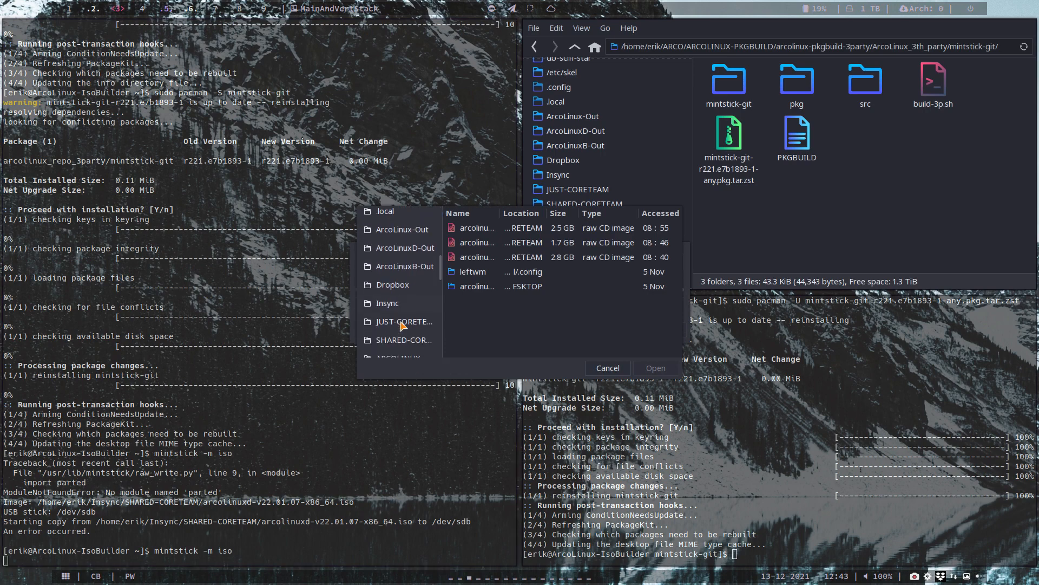
{"action": "left_click", "coordinate": [404, 294]}
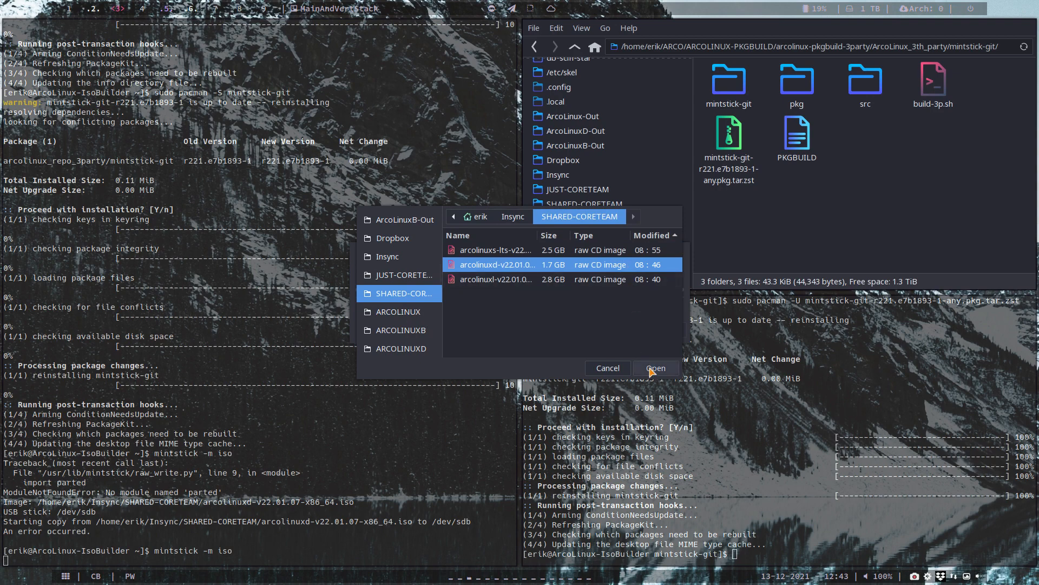
{"action": "left_click", "coordinate": [654, 368]}
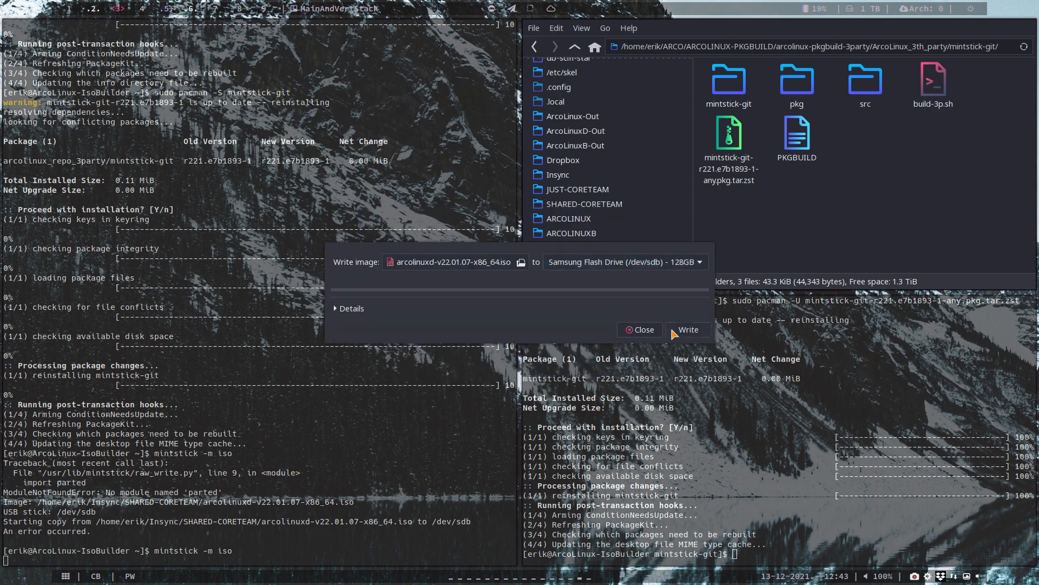
Step: Start the write, authenticate with the password, and dismiss the missing 'parted' module error
{"action": "left_click", "coordinate": [687, 329]}
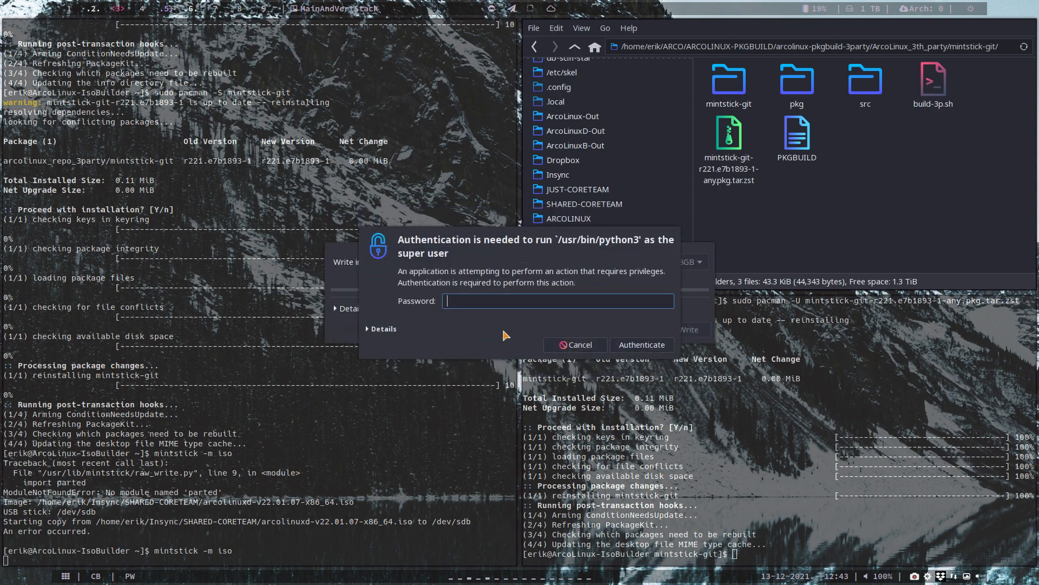
{"action": "type", "text": "password"}
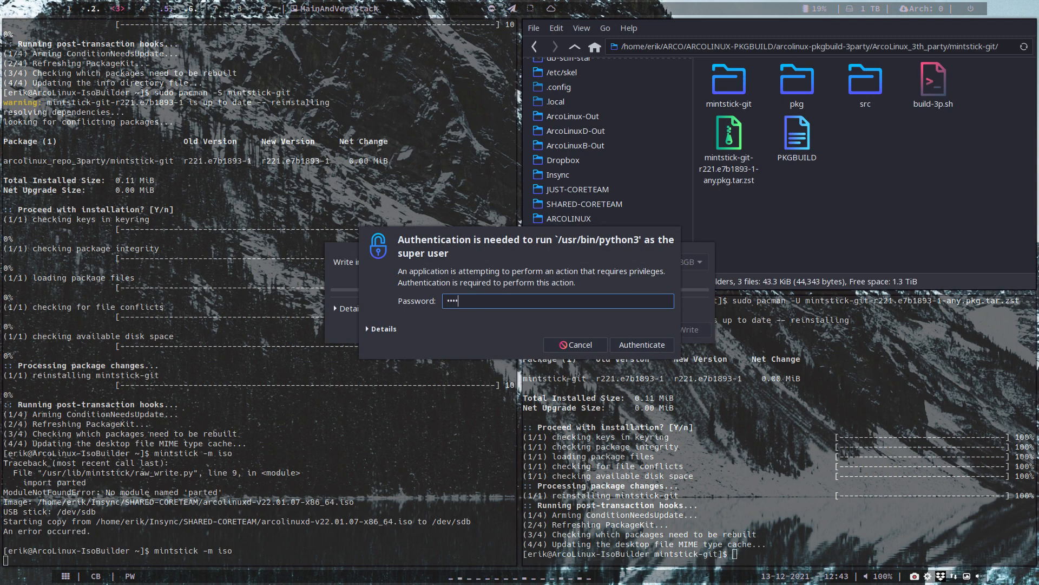
{"action": "left_click", "coordinate": [640, 344]}
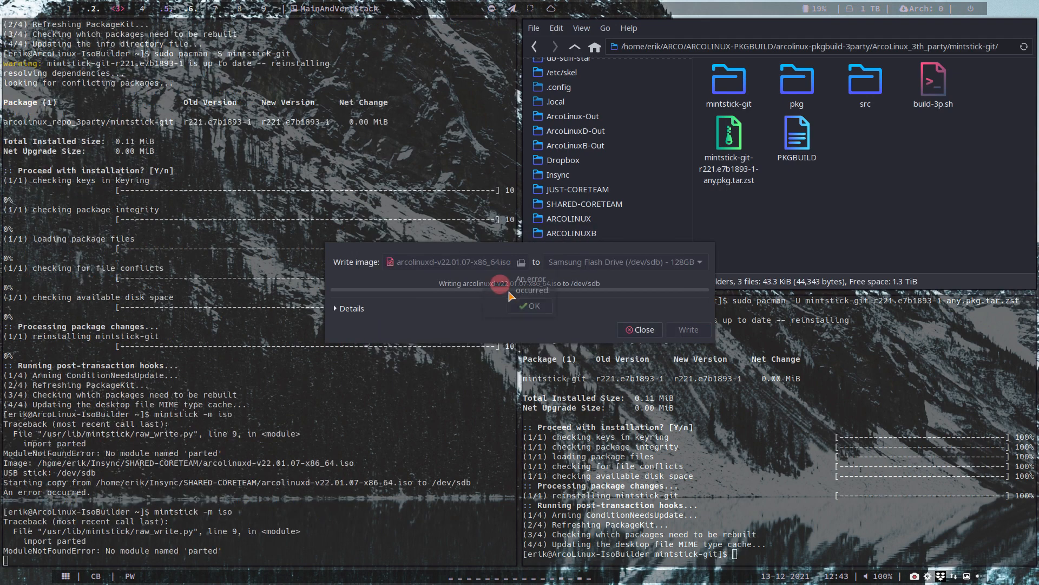
{"action": "left_click", "coordinate": [530, 305]}
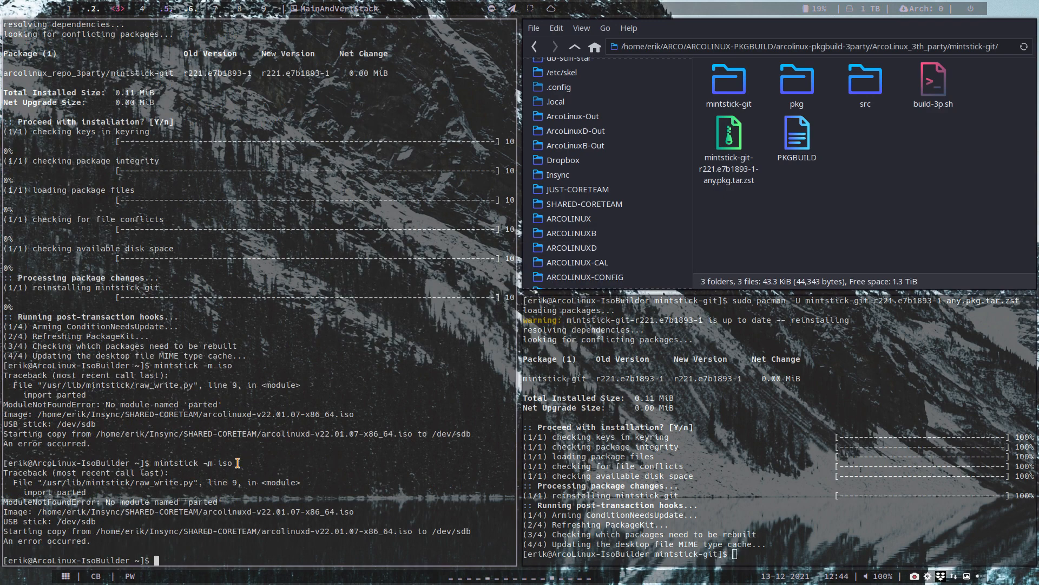
Step: Note the missing parted module name and go up to the ArcoLinux_3th_party folder in Thunar
{"action": "double_click", "coordinate": [70, 491]}
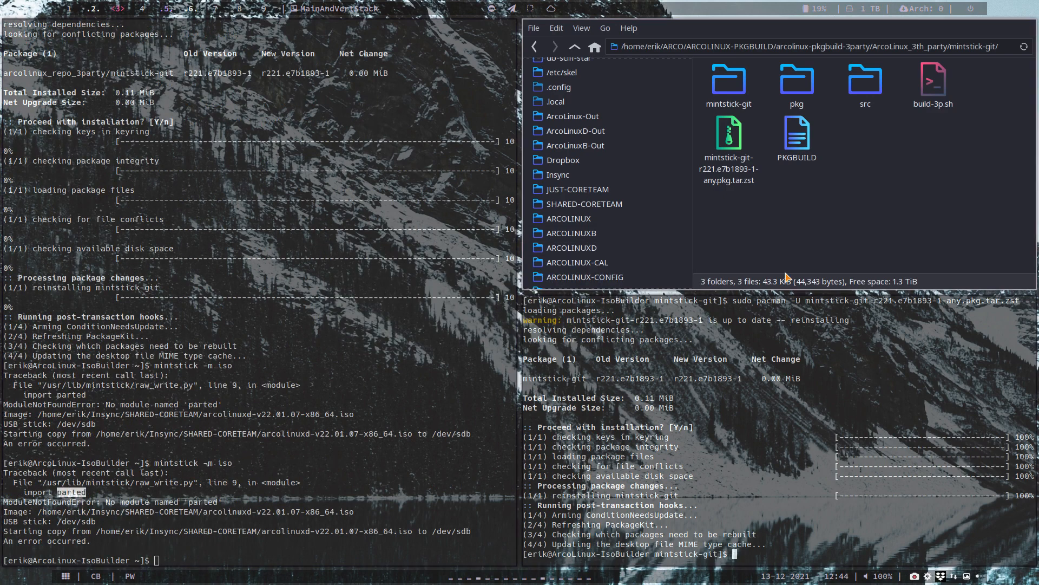
{"action": "left_click", "coordinate": [727, 137]}
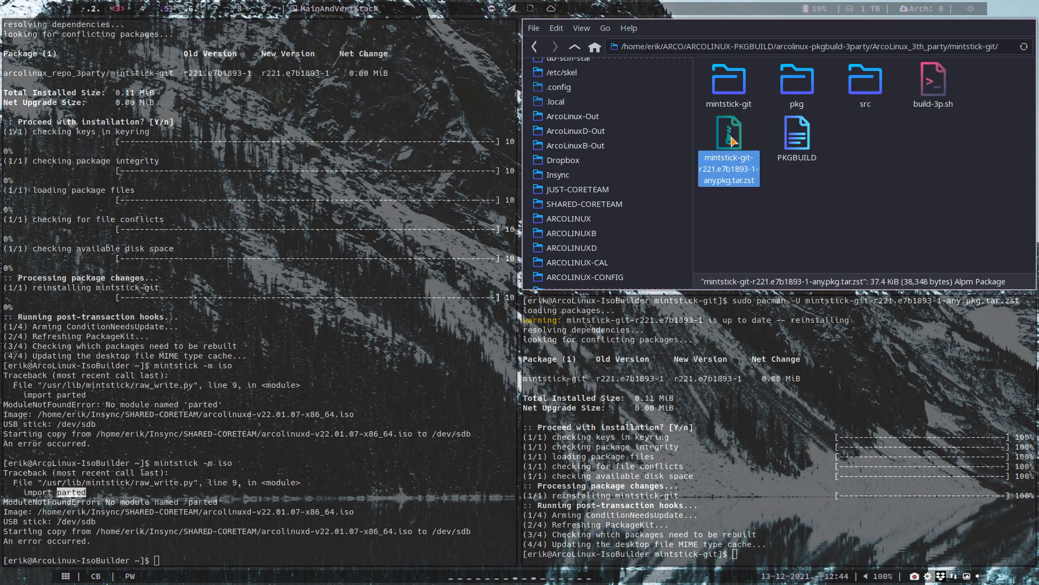
{"action": "left_click", "coordinate": [574, 46]}
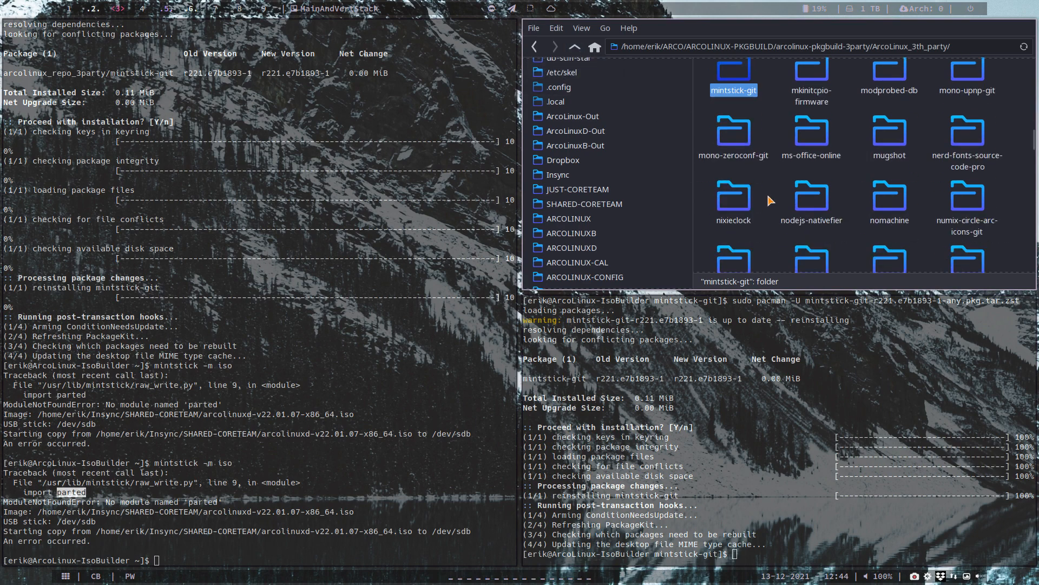
Step: Scroll the folder view down and open the python-pyparted package folder
{"action": "scroll", "scroll_direction": "down", "scroll_amount": 3}
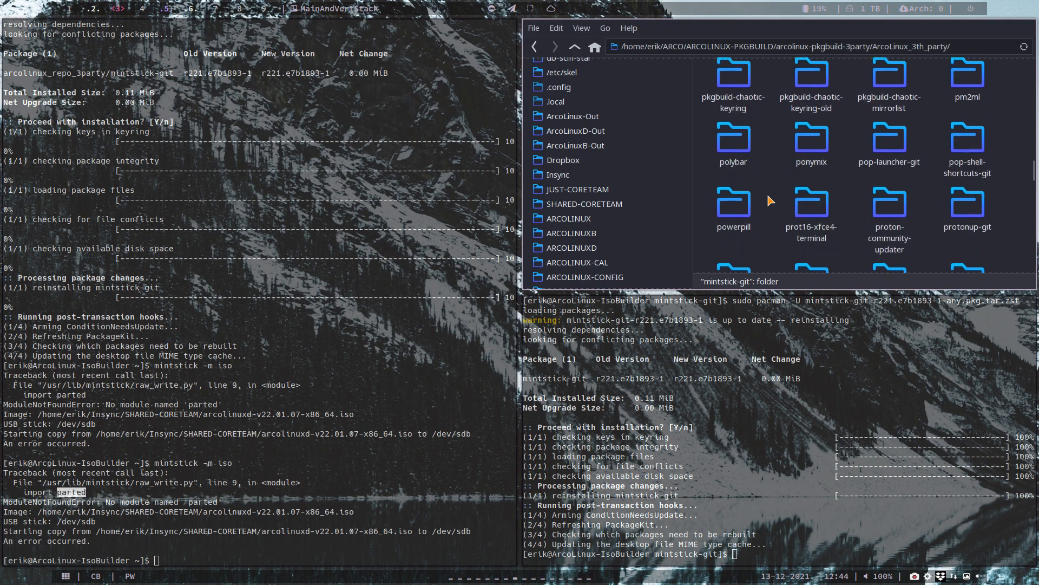
{"action": "scroll", "scroll_direction": "down", "scroll_amount": 3}
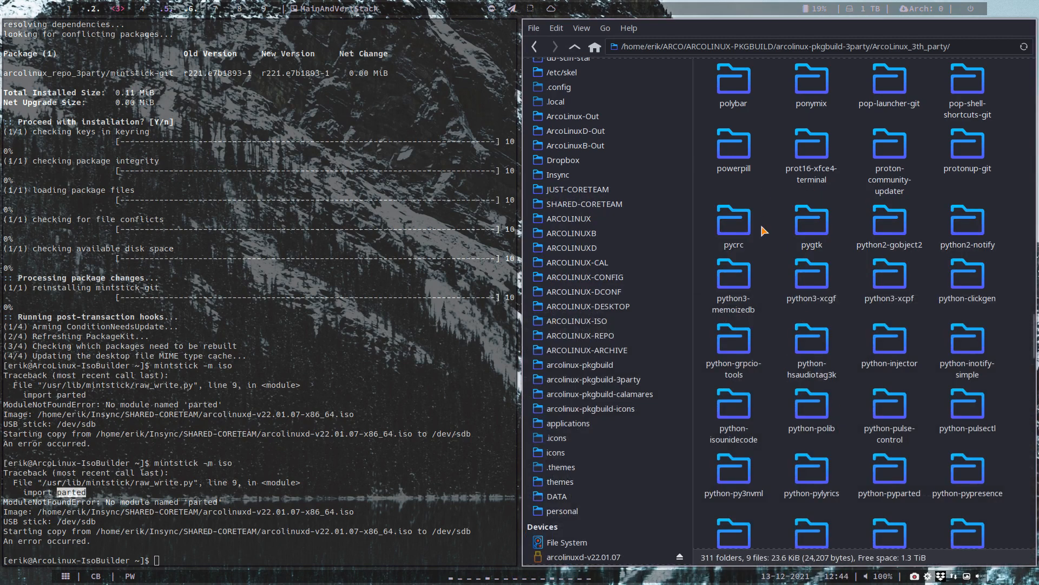
{"action": "mouse_move", "coordinate": [775, 309]}
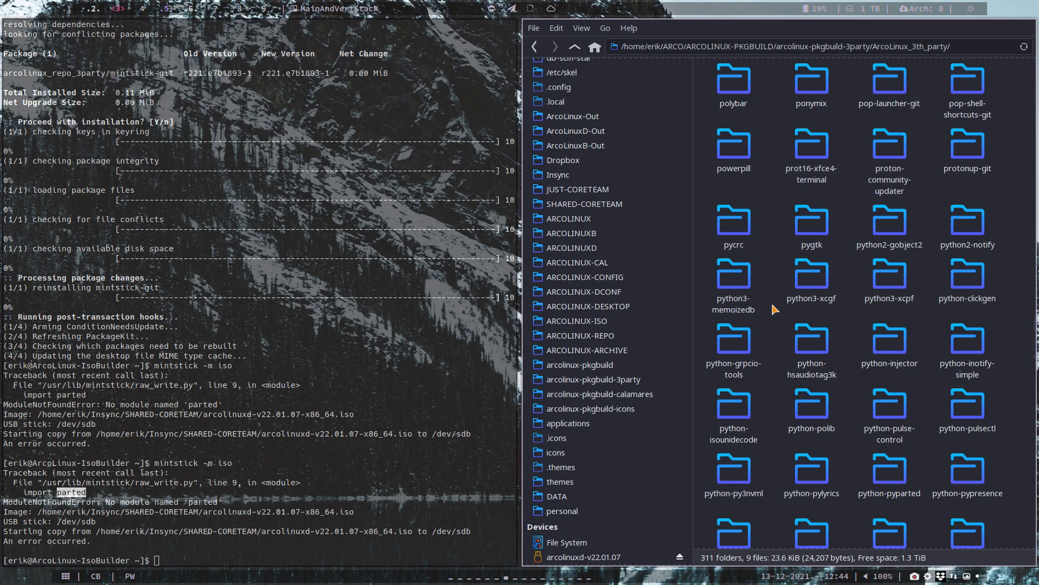
{"action": "left_click", "coordinate": [889, 465]}
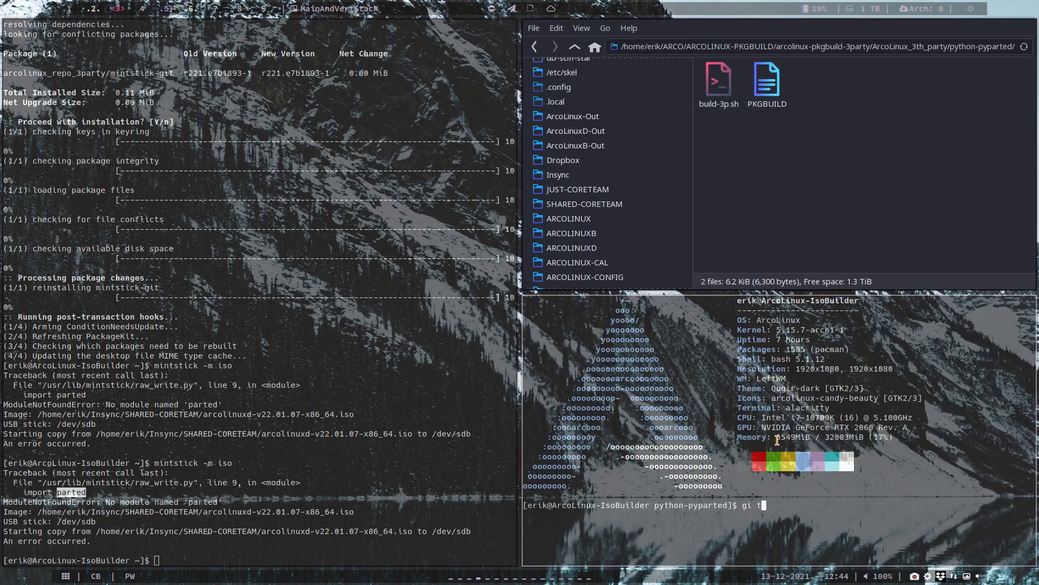
Step: Correct the mistyped command into git pull for the python-pyparted folder
{"action": "key", "text": "BackSpace"}
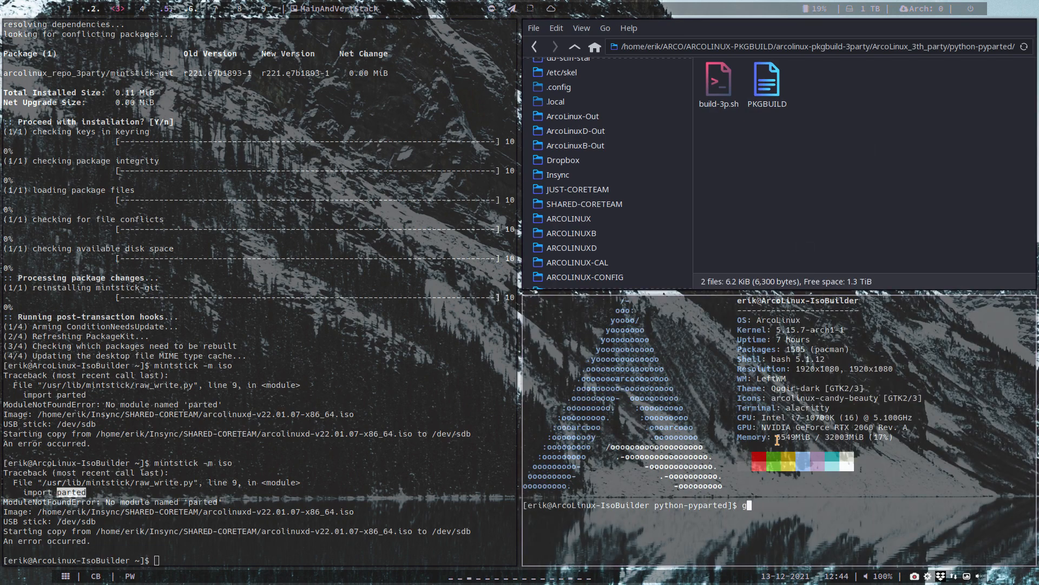
{"action": "type", "text": "it pu"}
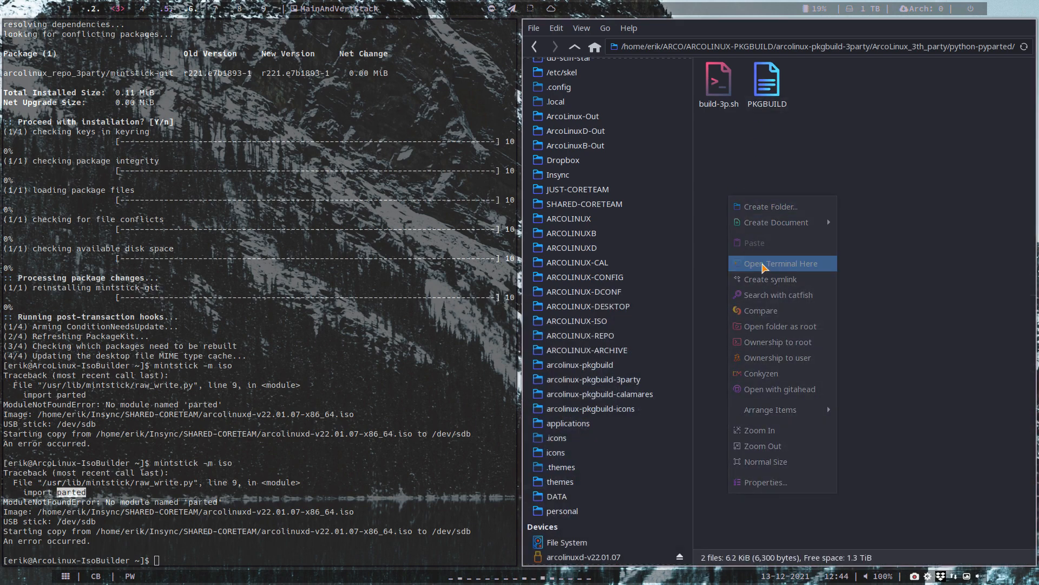
Step: Run ./build-3p.sh in a terminal opened in python-pyparted, building 3.11.7-1 into the repo
{"action": "left_click", "coordinate": [781, 263]}
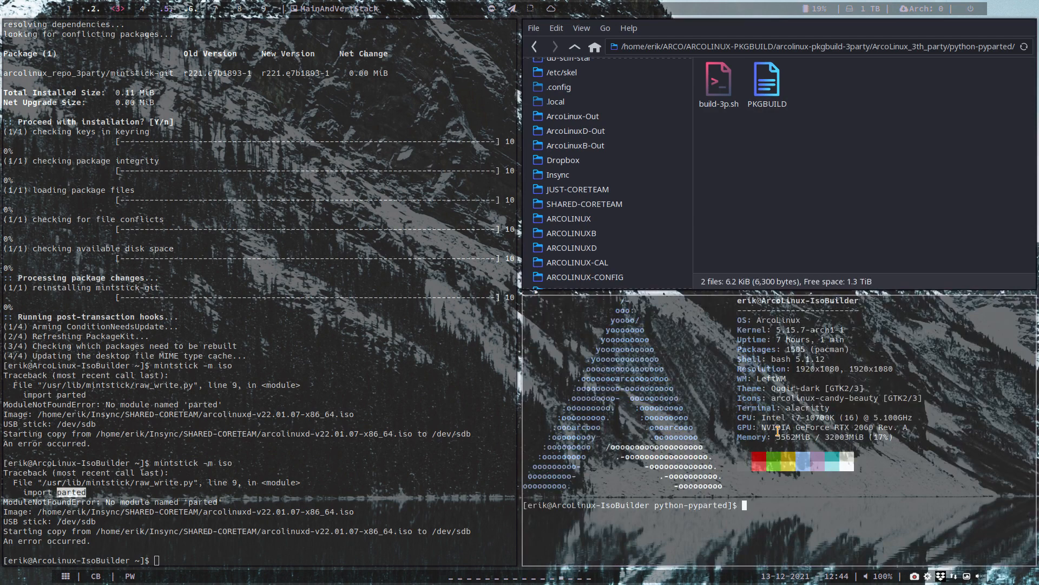
{"action": "type", "text": "./build-3p.sh"}
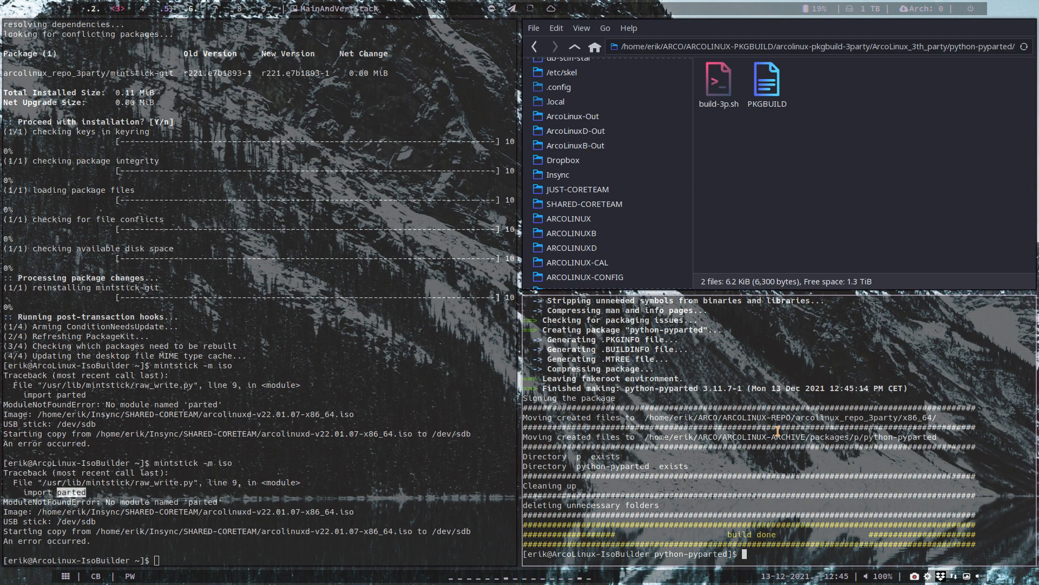
{"action": "mouse_move", "coordinate": [772, 434]}
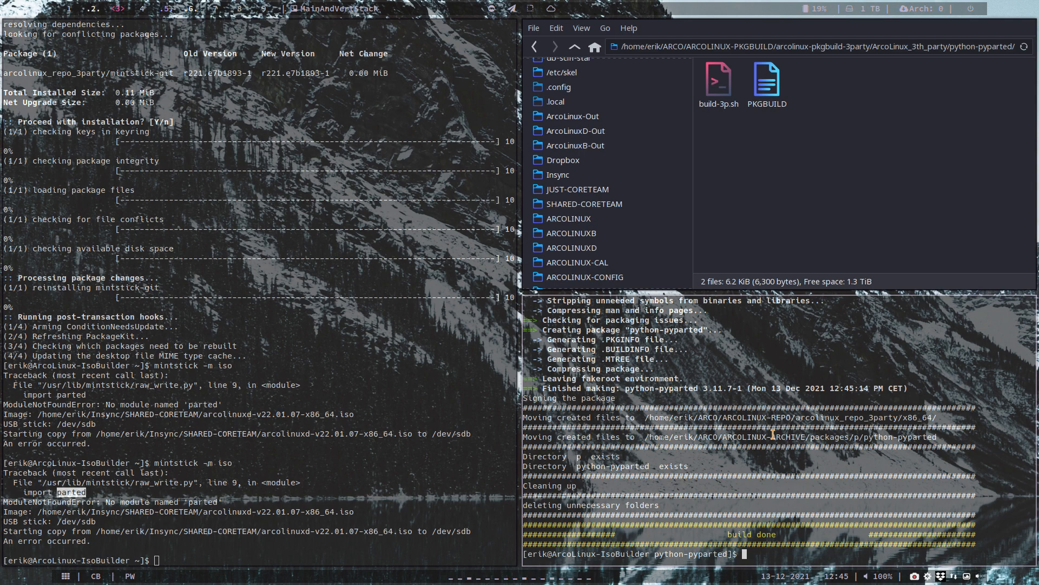
{"action": "double_click", "coordinate": [847, 418]}
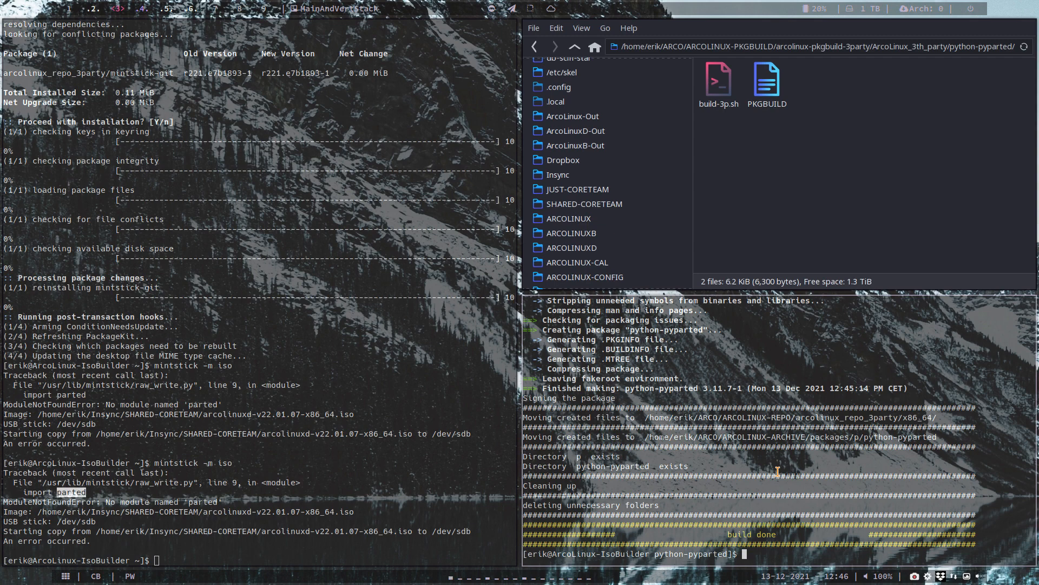
Step: Run update, then reinstall python-pyparted 3.11.7-1 with sudo pacman -S
{"action": "type", "text": "upd"}
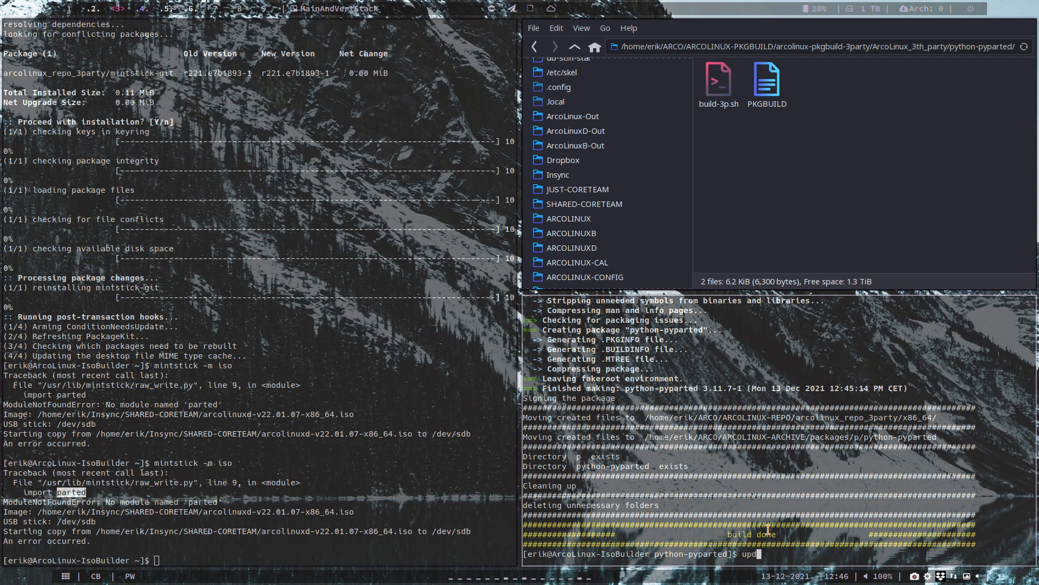
{"action": "type", "text": "ate"}
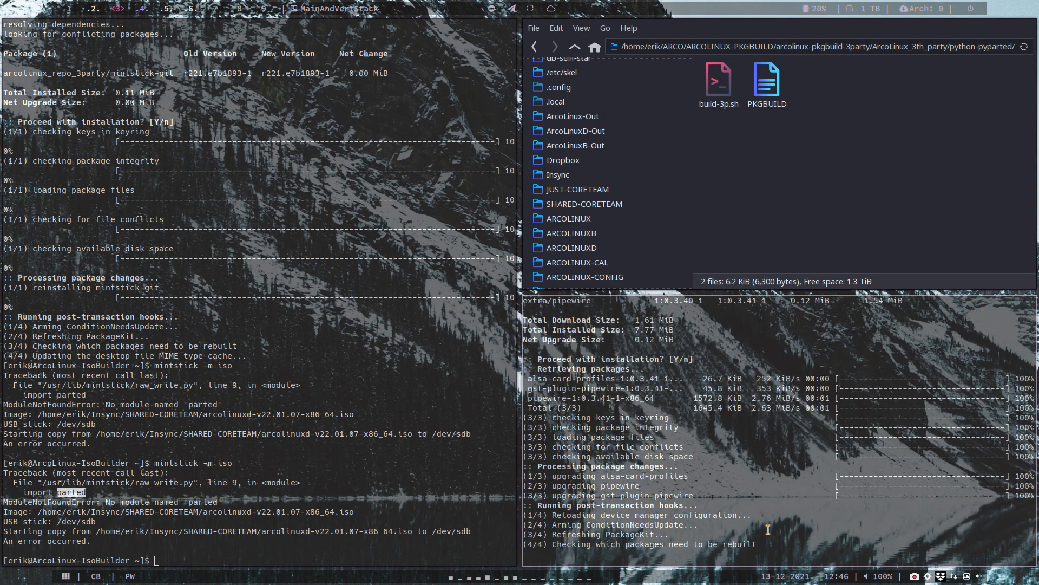
{"action": "type", "text": "s"}
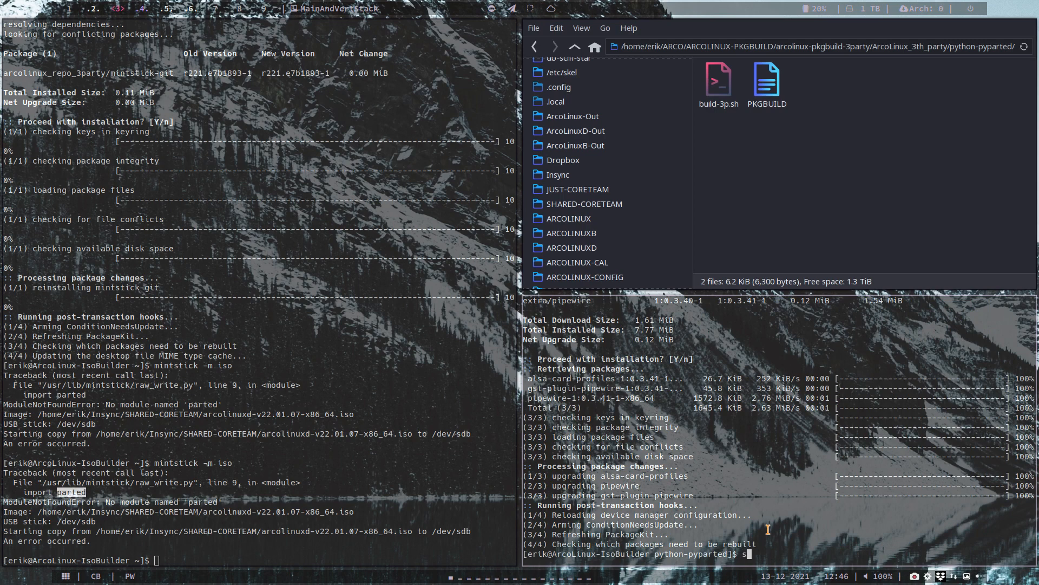
{"action": "type", "text": "udo pacman -S p"}
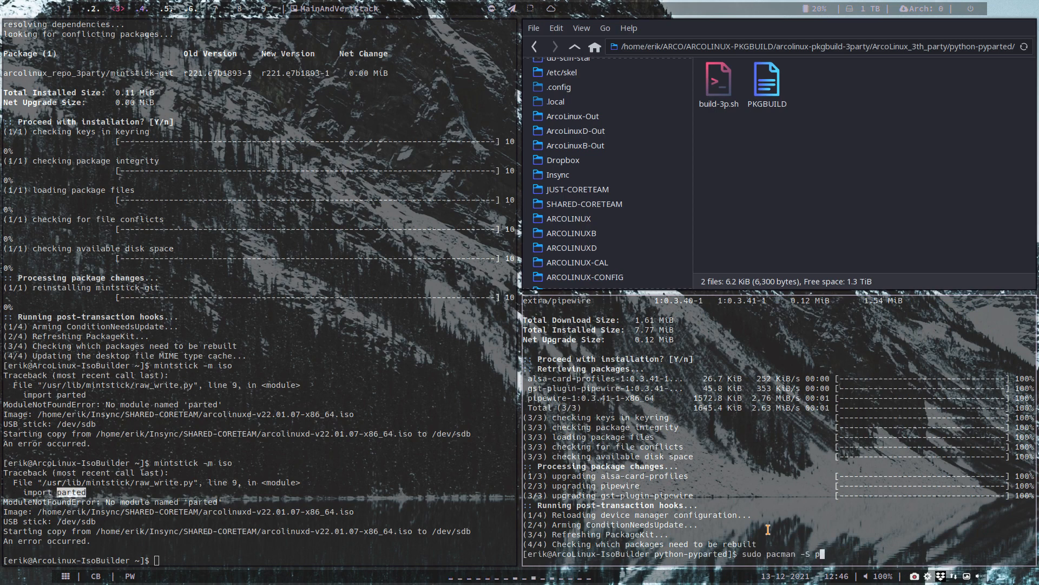
{"action": "type", "text": "ython-p"}
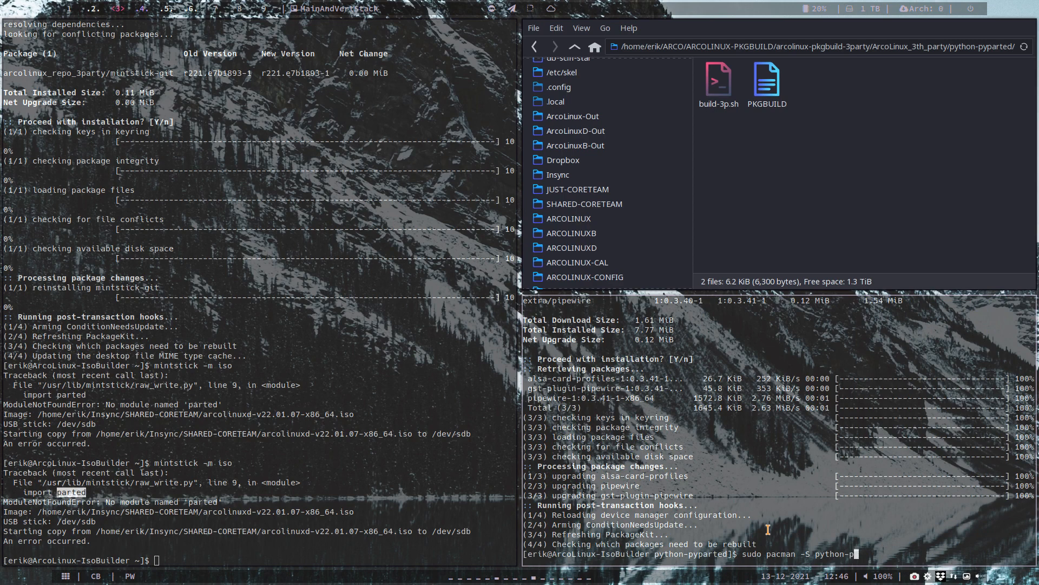
{"action": "type", "text": "y"}
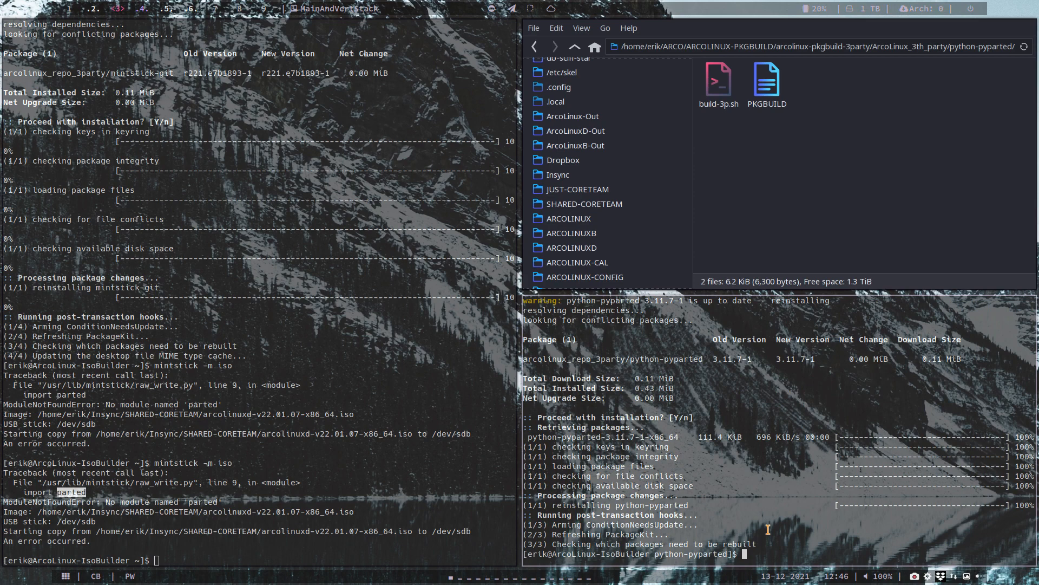
Step: Launch USB Image Writer in ISO mode with mintstick -m iso
{"action": "type", "text": "mintstick -m iso"}
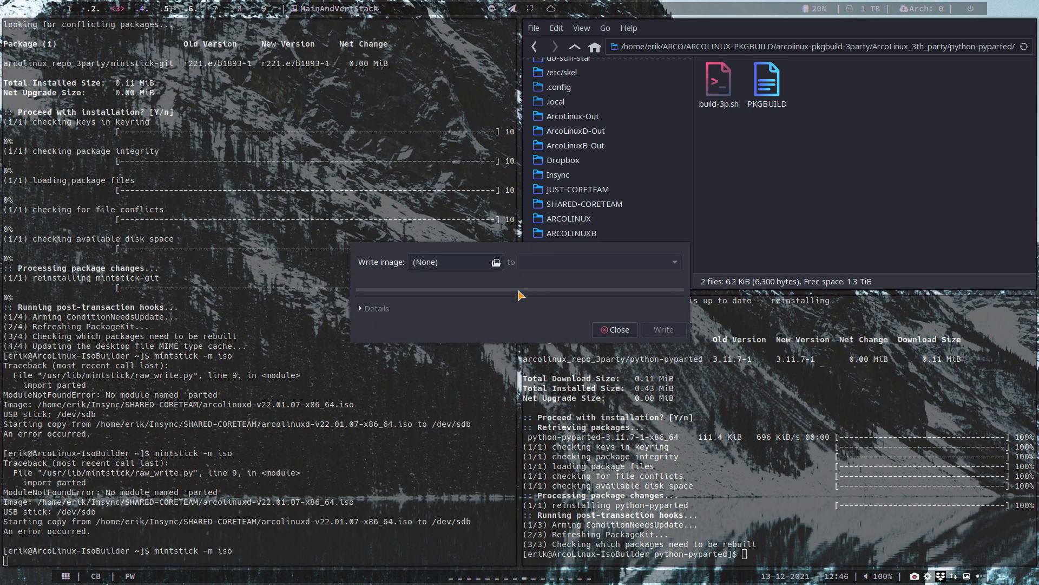
Step: Choose the arcolinuxd-v22.01.07-x86_64.iso as the image to write
{"action": "left_click", "coordinate": [479, 261]}
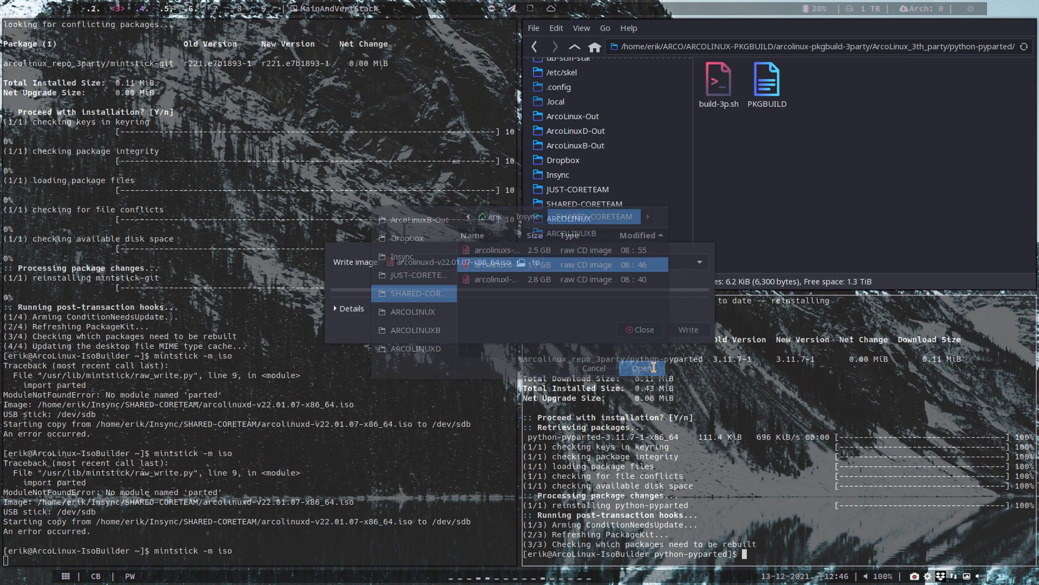
{"action": "left_click", "coordinate": [642, 368]}
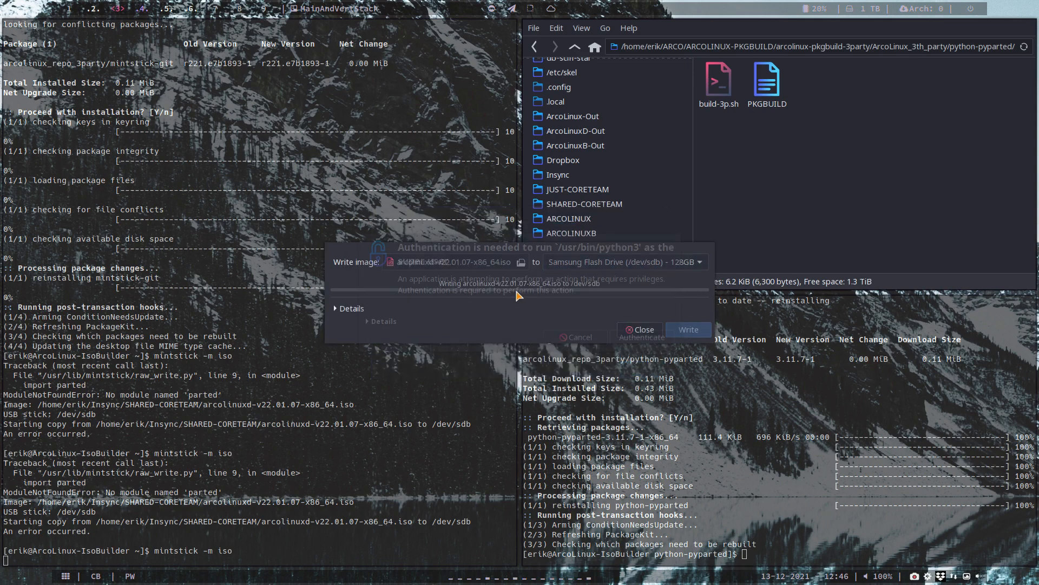
Step: Authenticate the write to the Samsung drive and acknowledge the 100% success message
{"action": "type", "text": "••"}
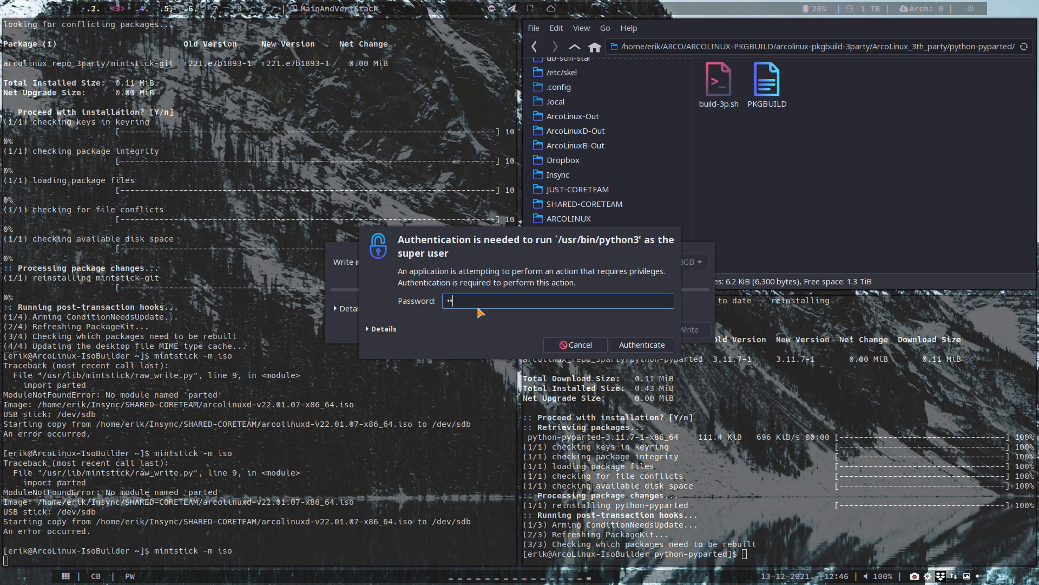
{"action": "type", "text": "••"}
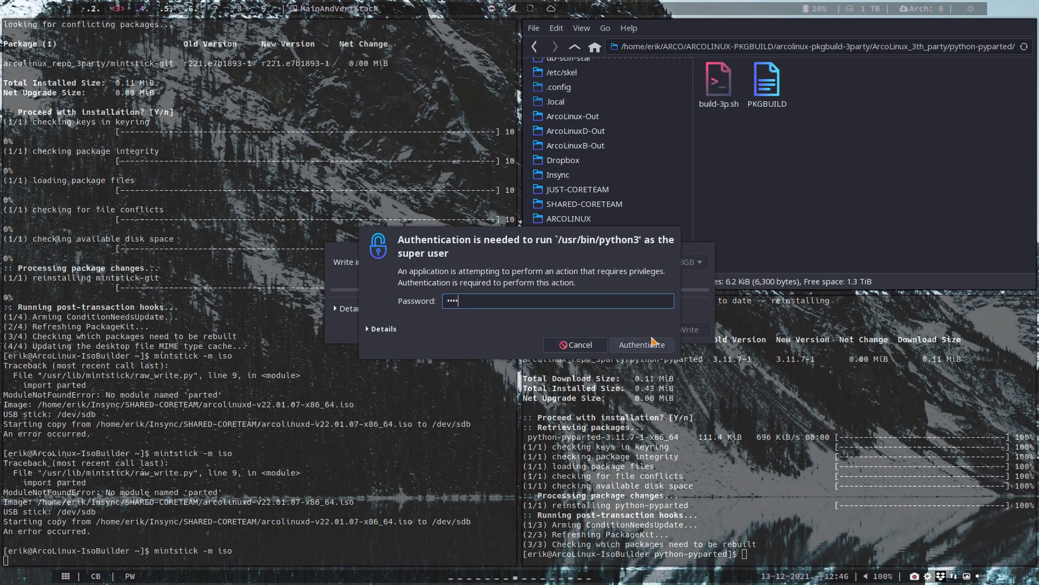
{"action": "left_click", "coordinate": [640, 345]}
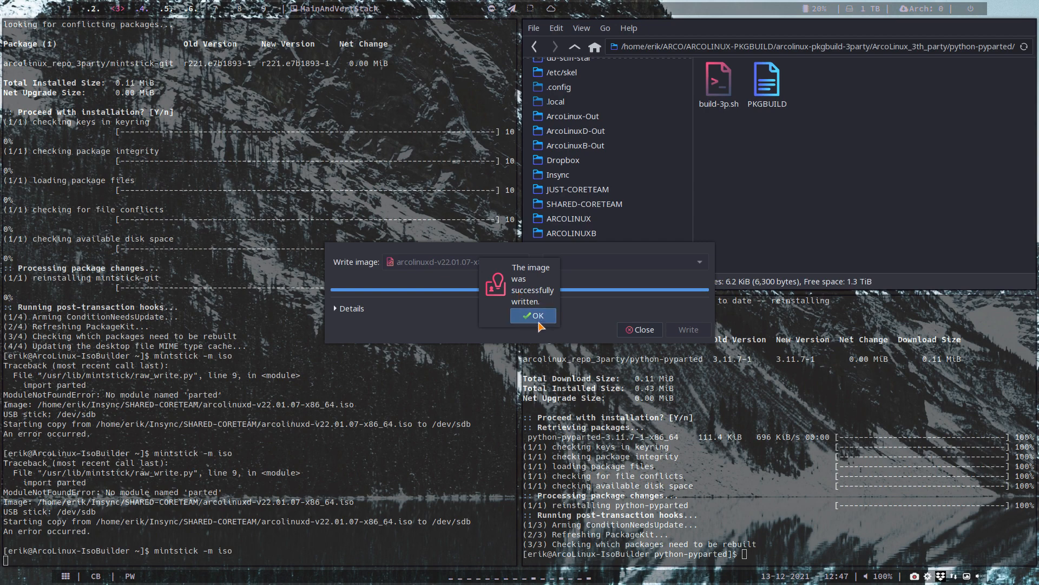
{"action": "left_click", "coordinate": [533, 315]}
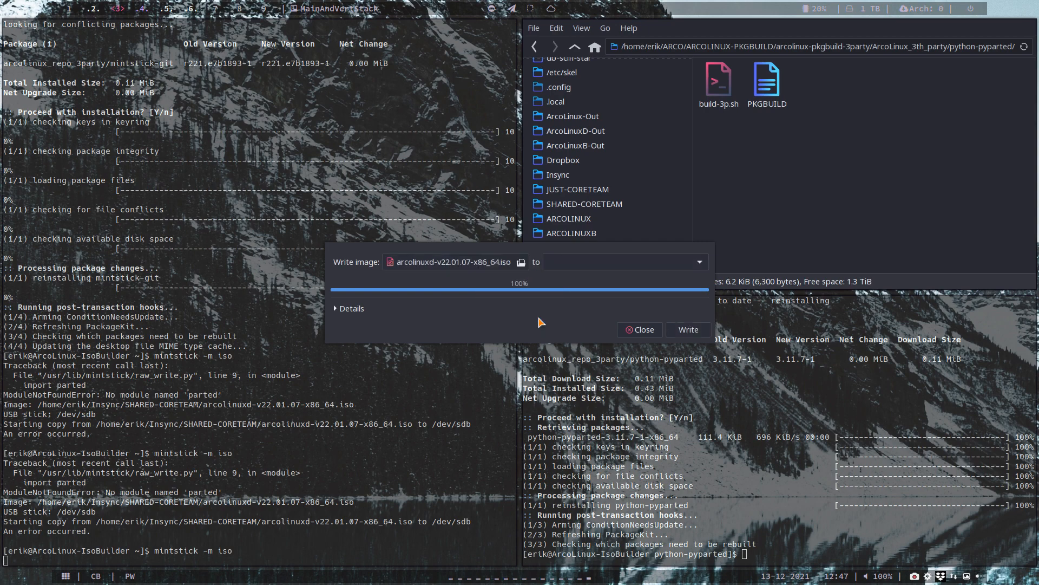